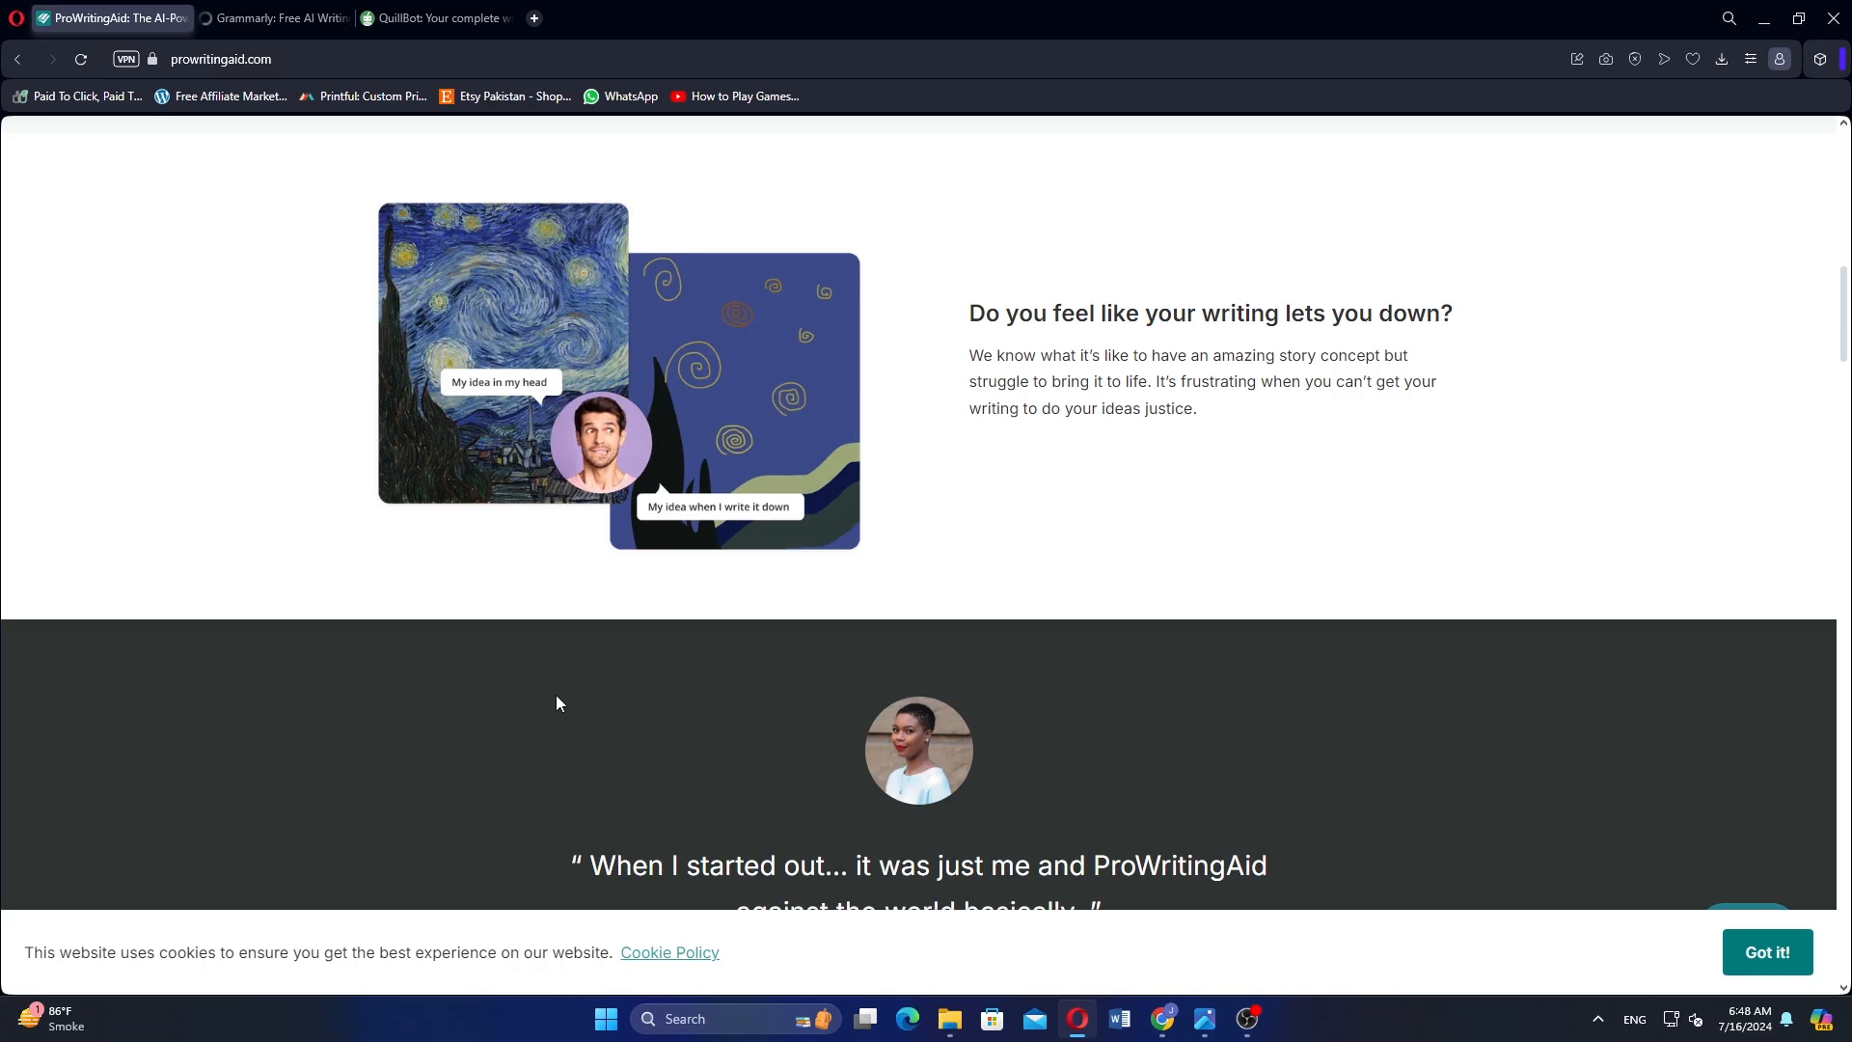
{"action": "mouse_move", "coordinate": [567, 706]}
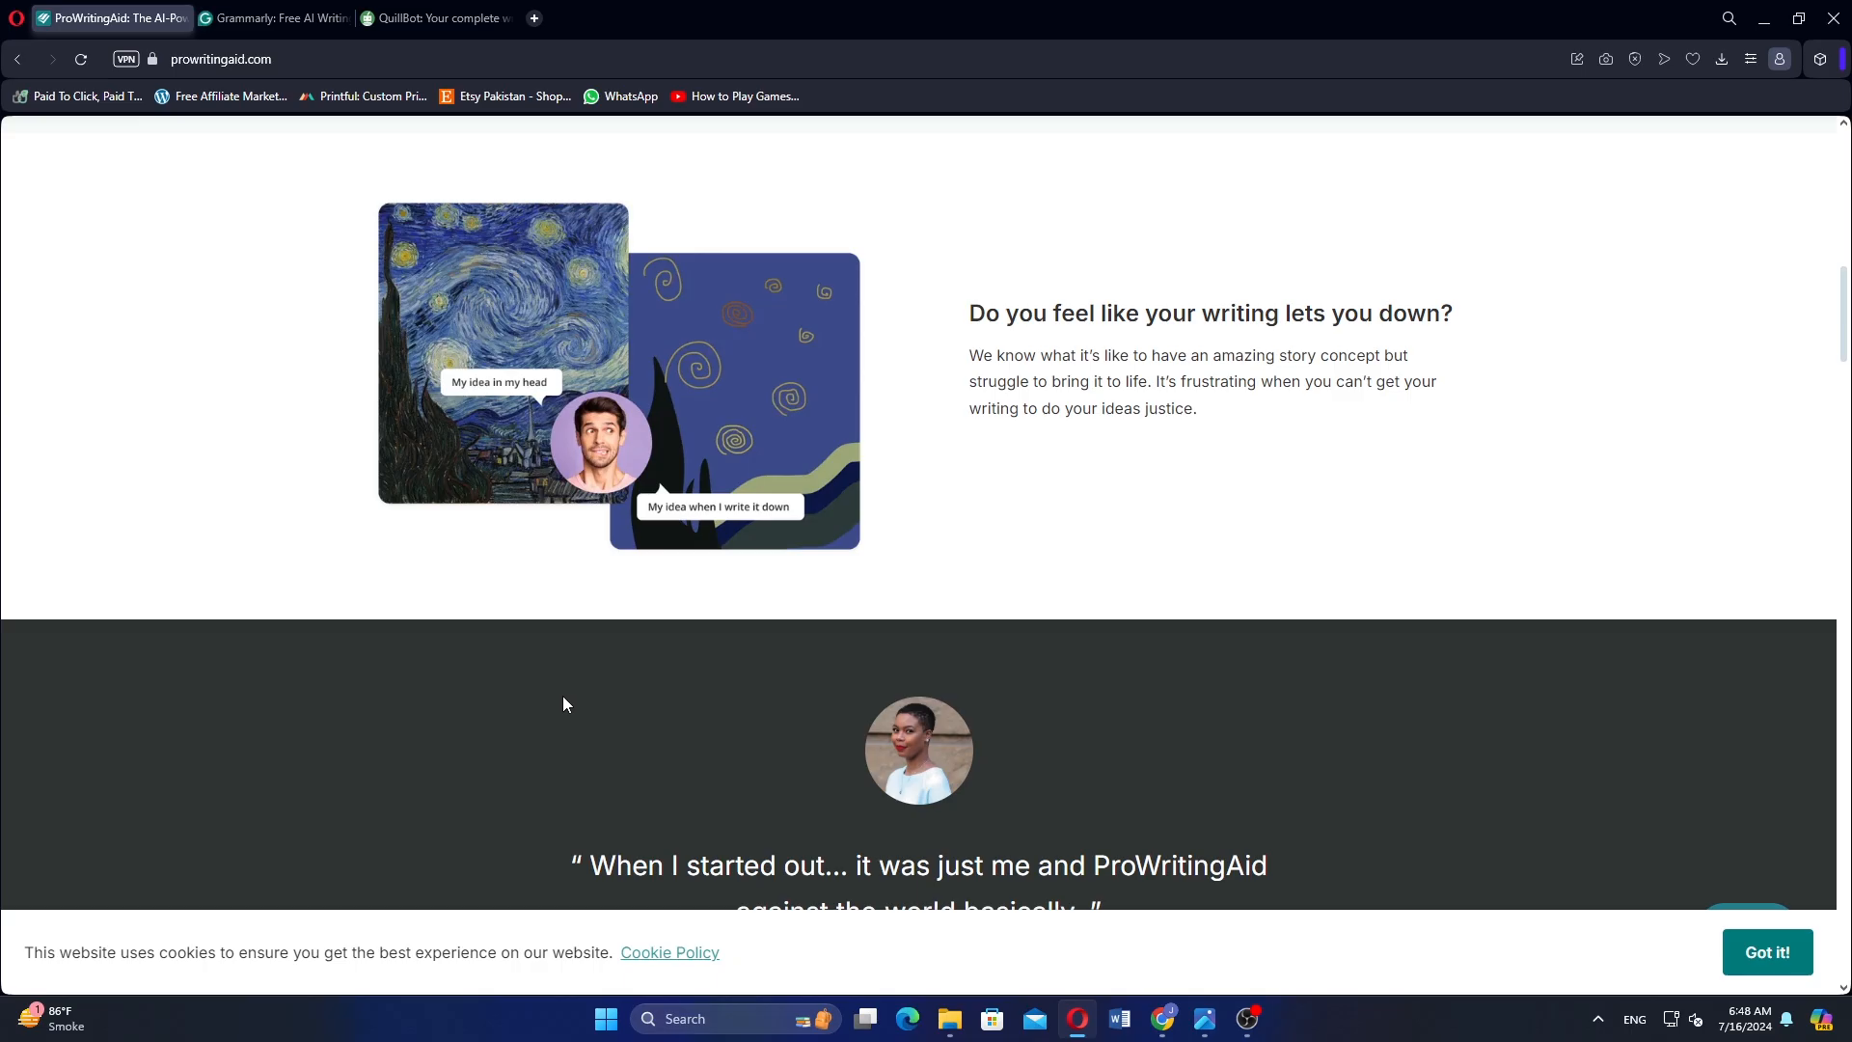
Step: Browse the ProWritingAid homepage and accept the cookie notice with Got it!
{"action": "scroll", "scroll_direction": "down", "scroll_amount": 3}
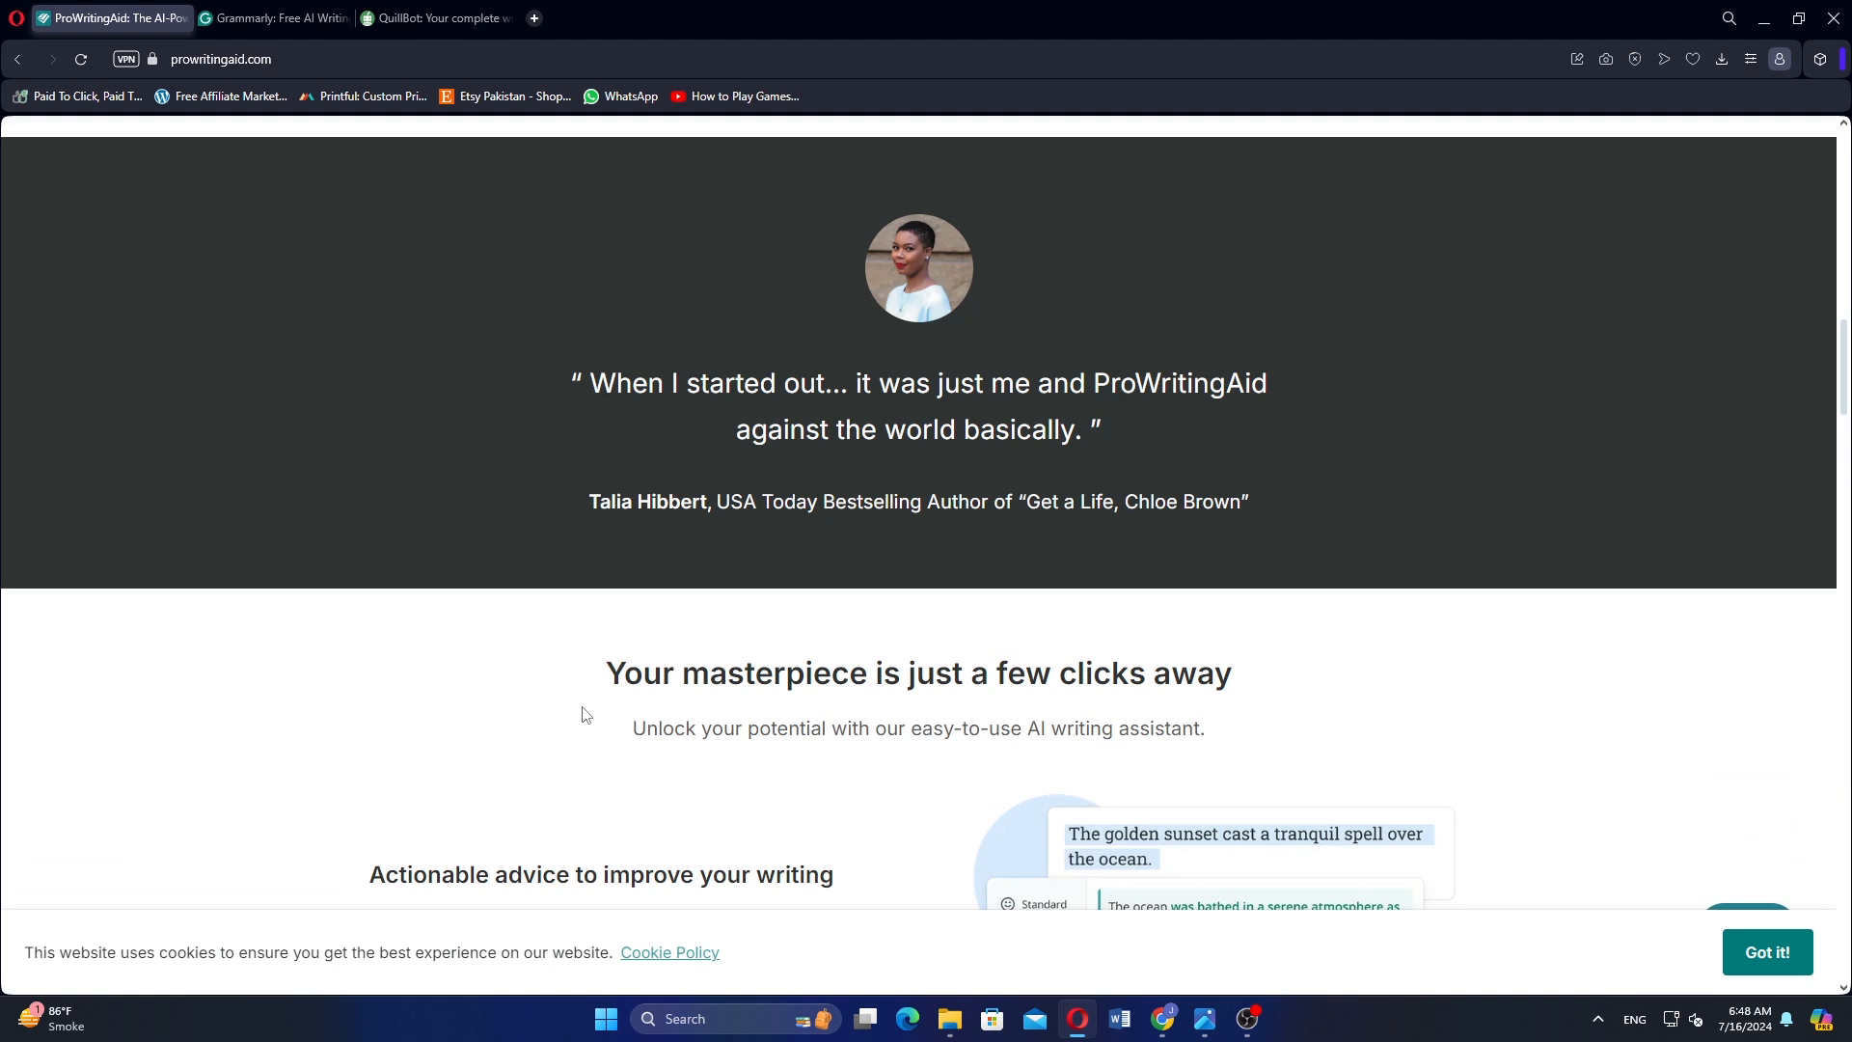
{"action": "scroll", "scroll_direction": "down", "scroll_amount": 3}
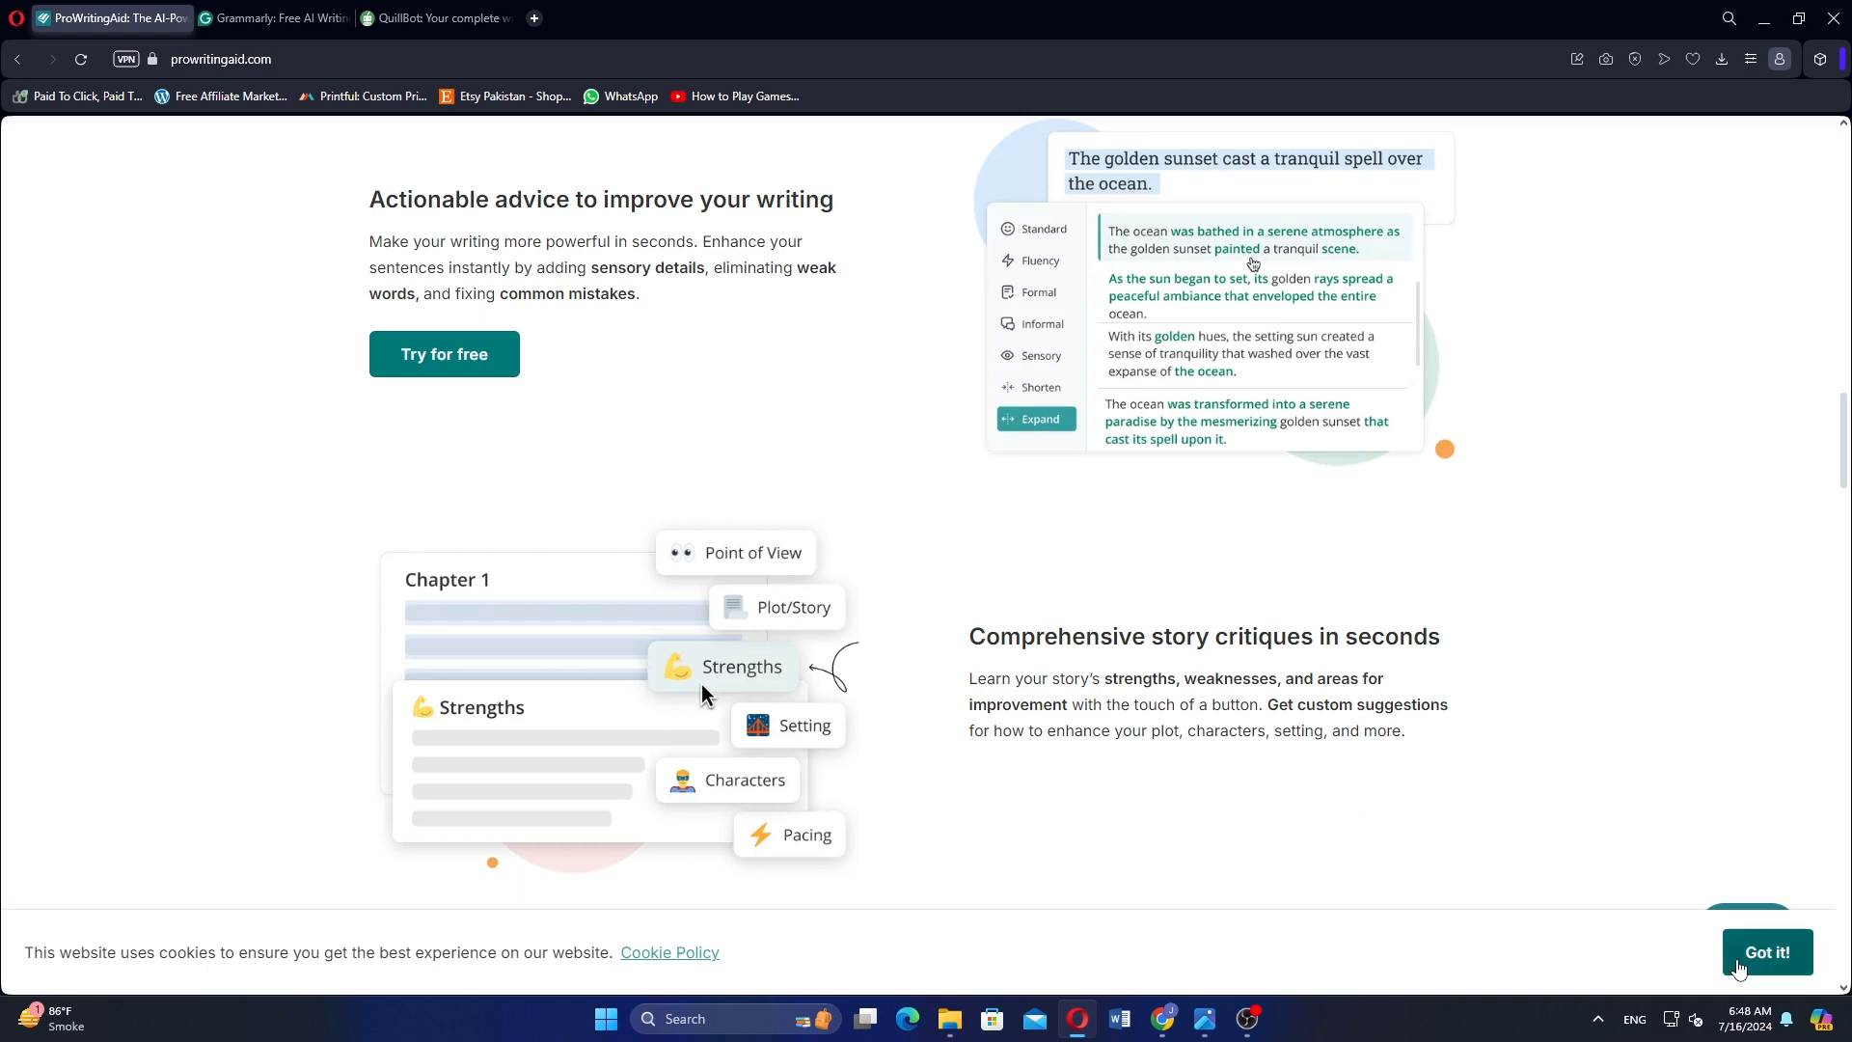
{"action": "left_click", "coordinate": [1767, 953]}
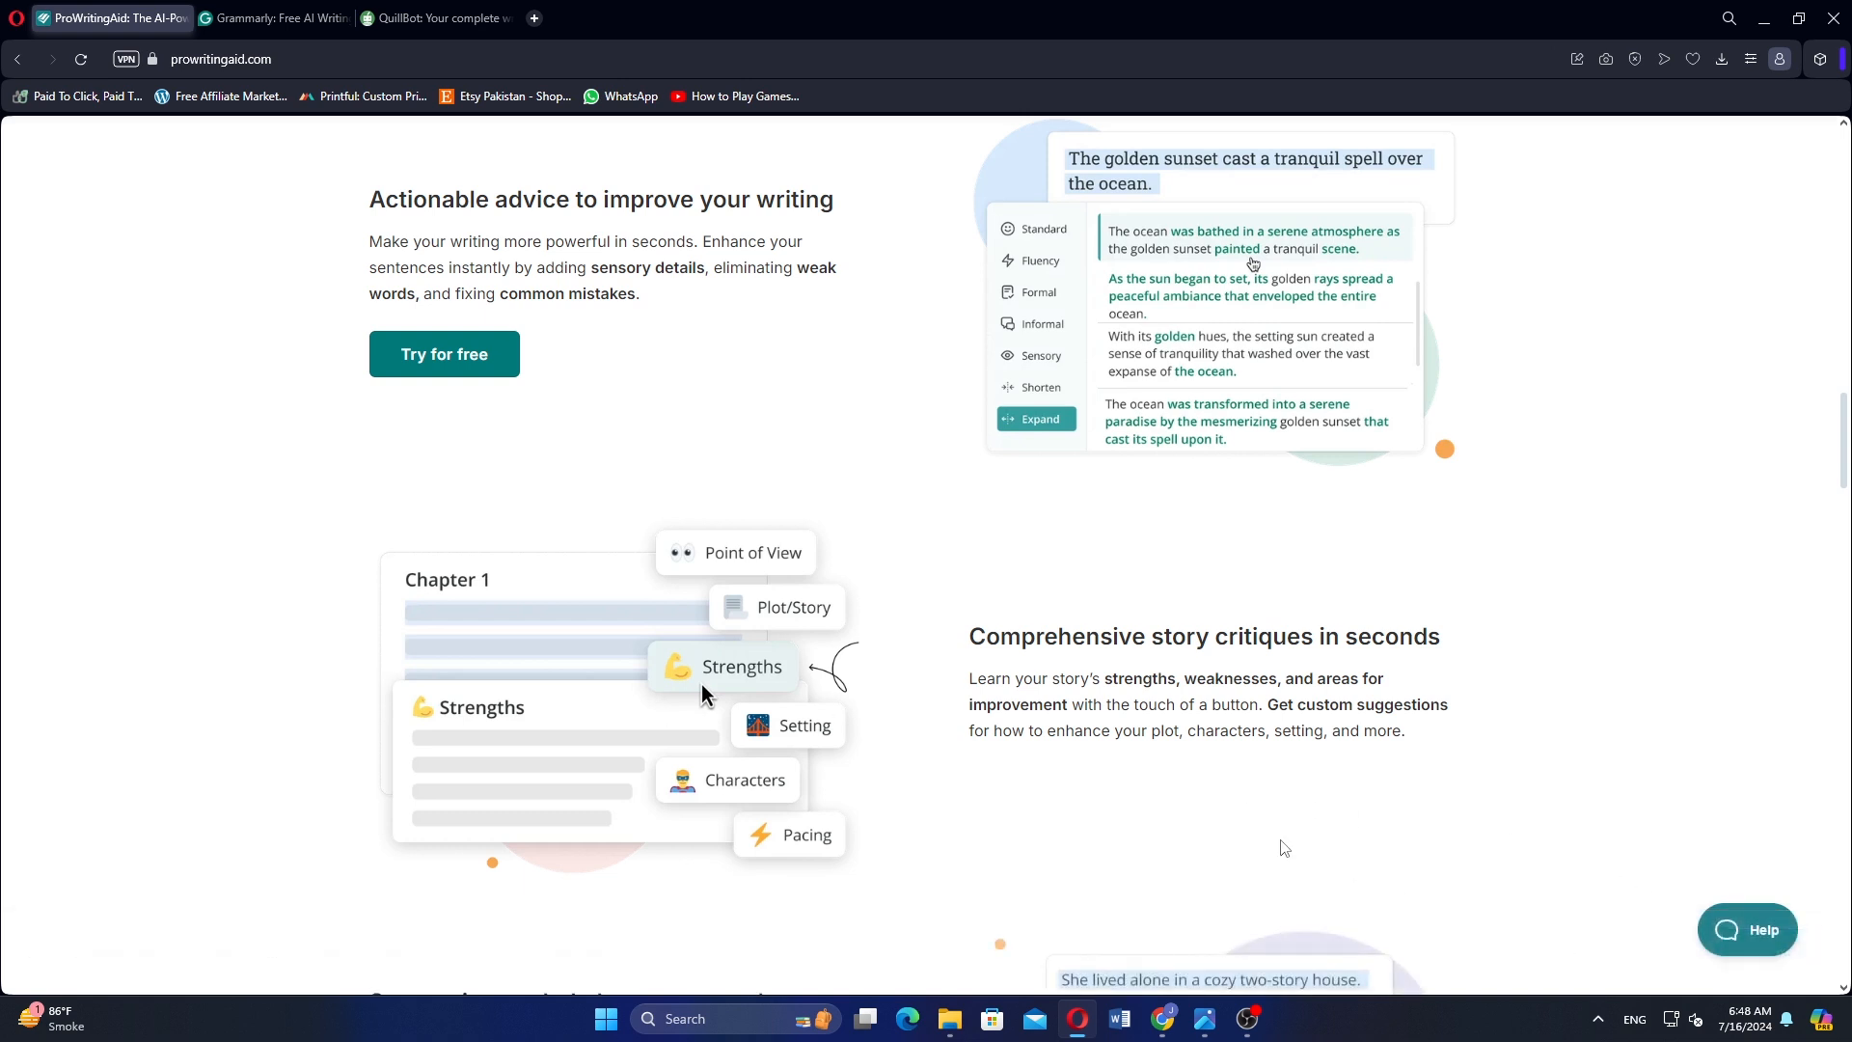
Step: Continue through the feature sections and reach ProWritingAid's Free, Premium and Premium Pro pricing
{"action": "scroll", "scroll_direction": "down", "scroll_amount": 3}
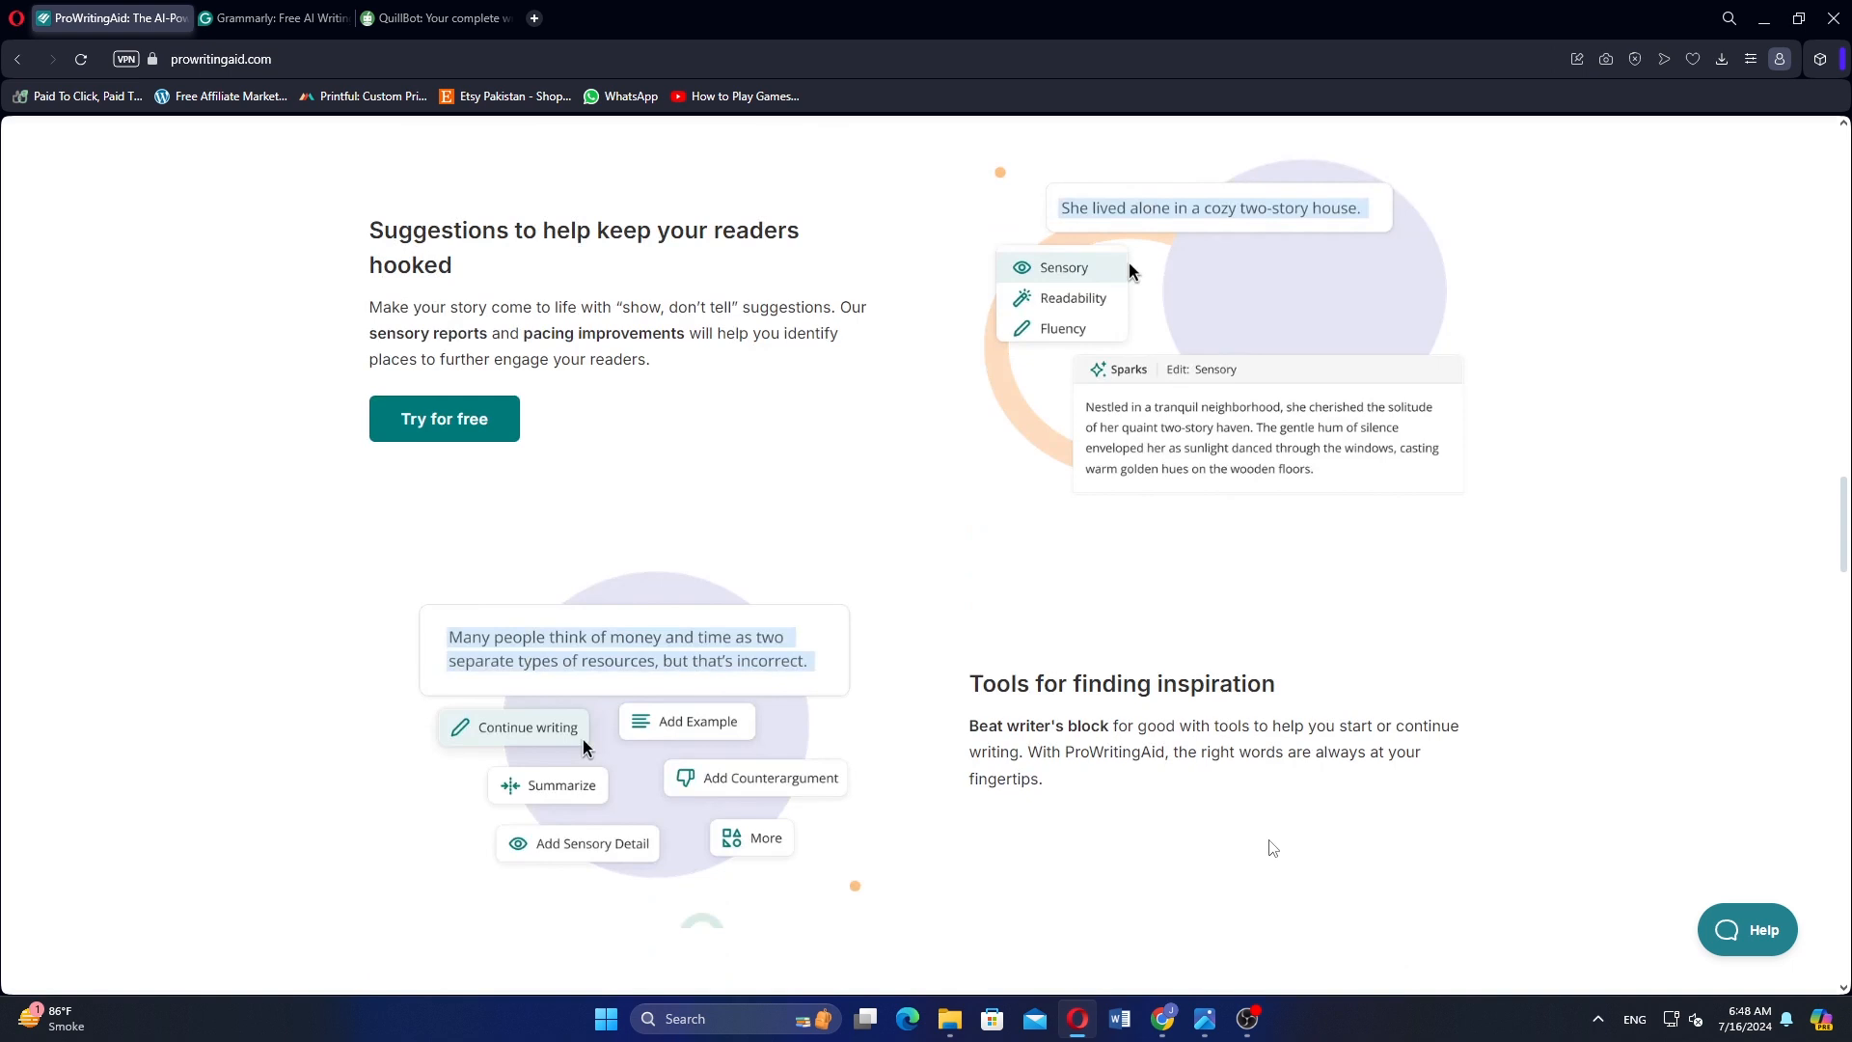
{"action": "mouse_move", "coordinate": [1022, 868]}
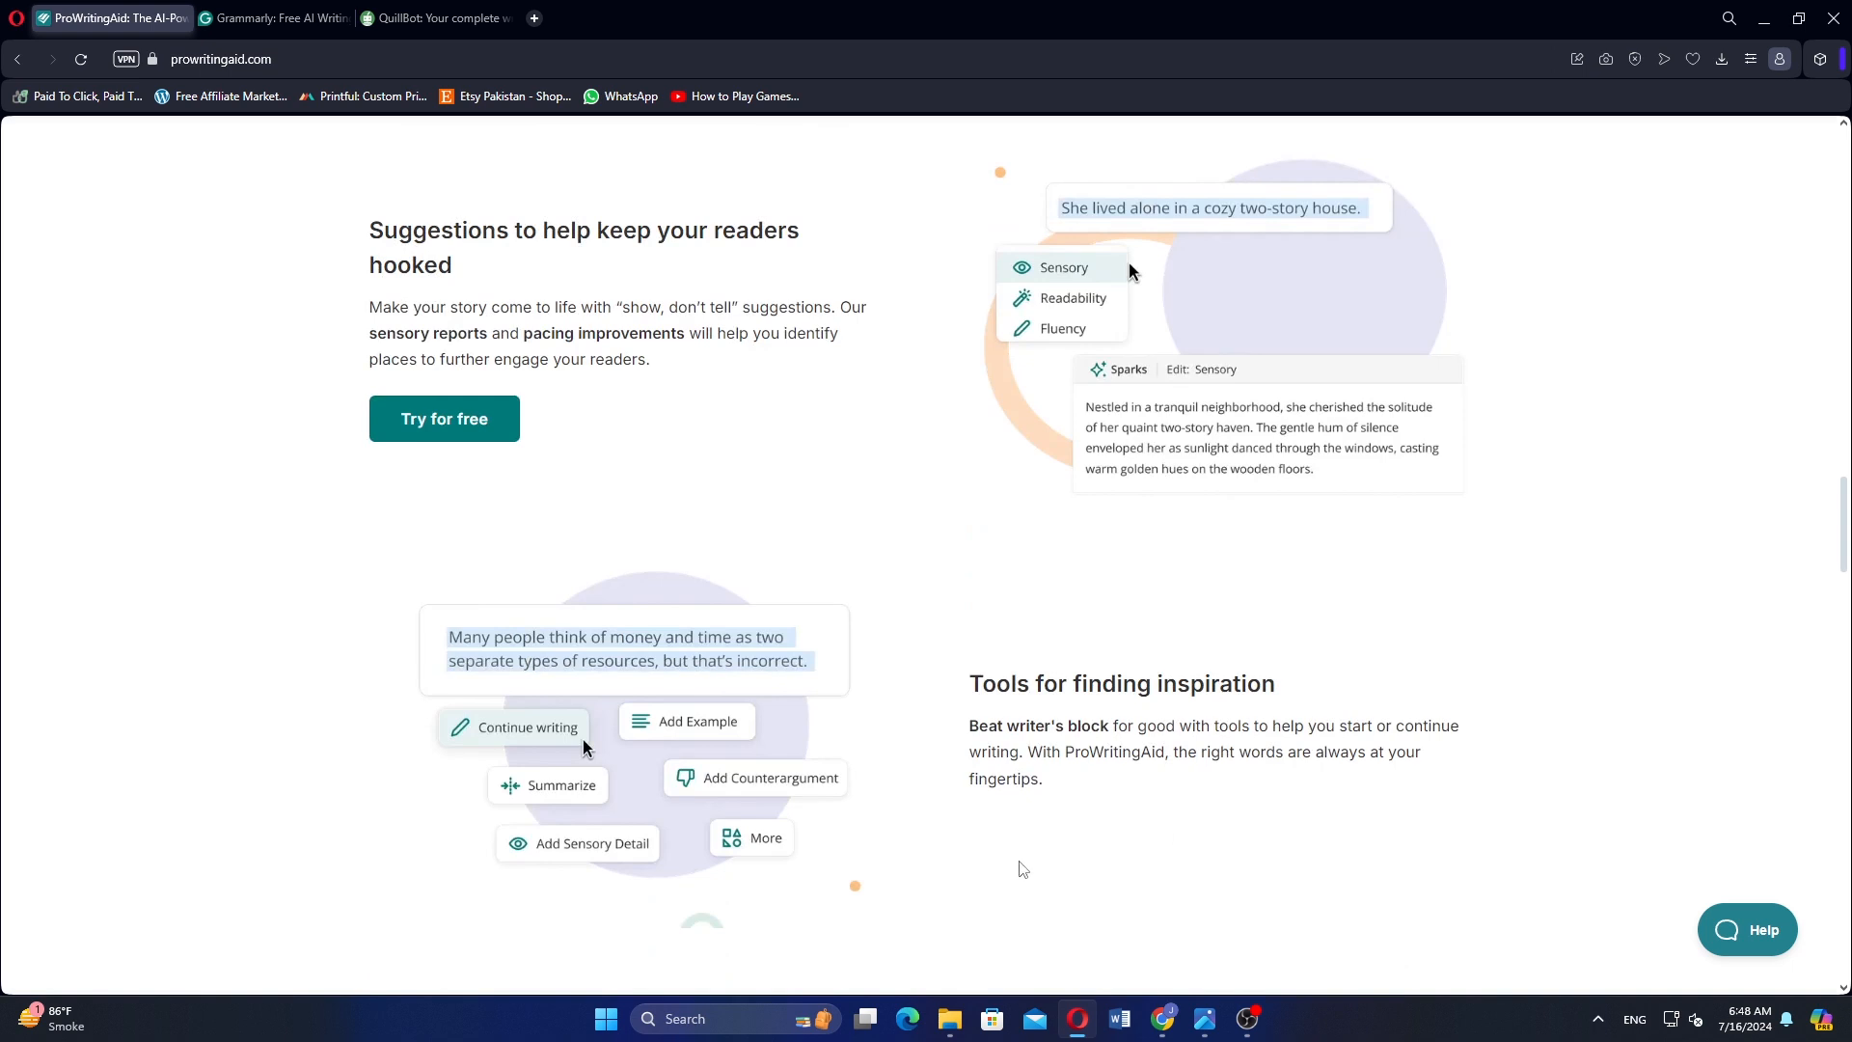
{"action": "scroll", "scroll_direction": "down", "scroll_amount": 3}
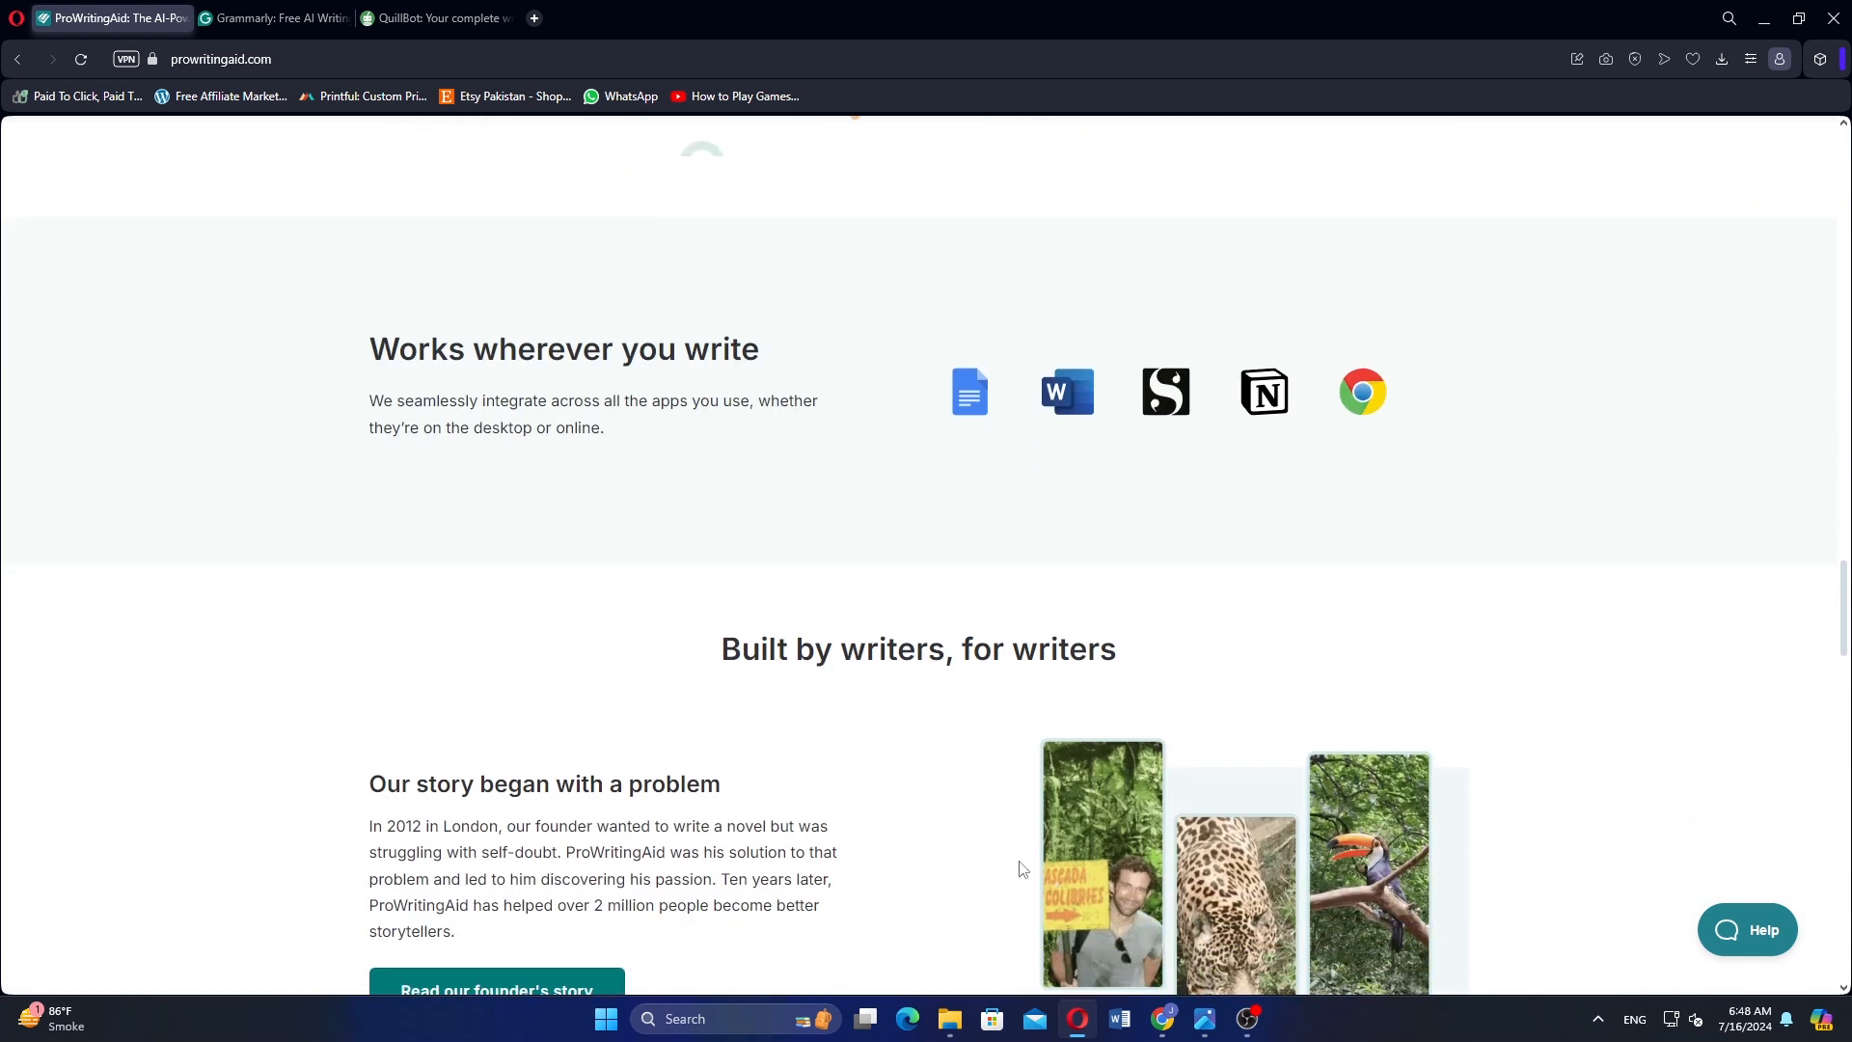
{"action": "scroll", "scroll_direction": "down", "scroll_amount": 3}
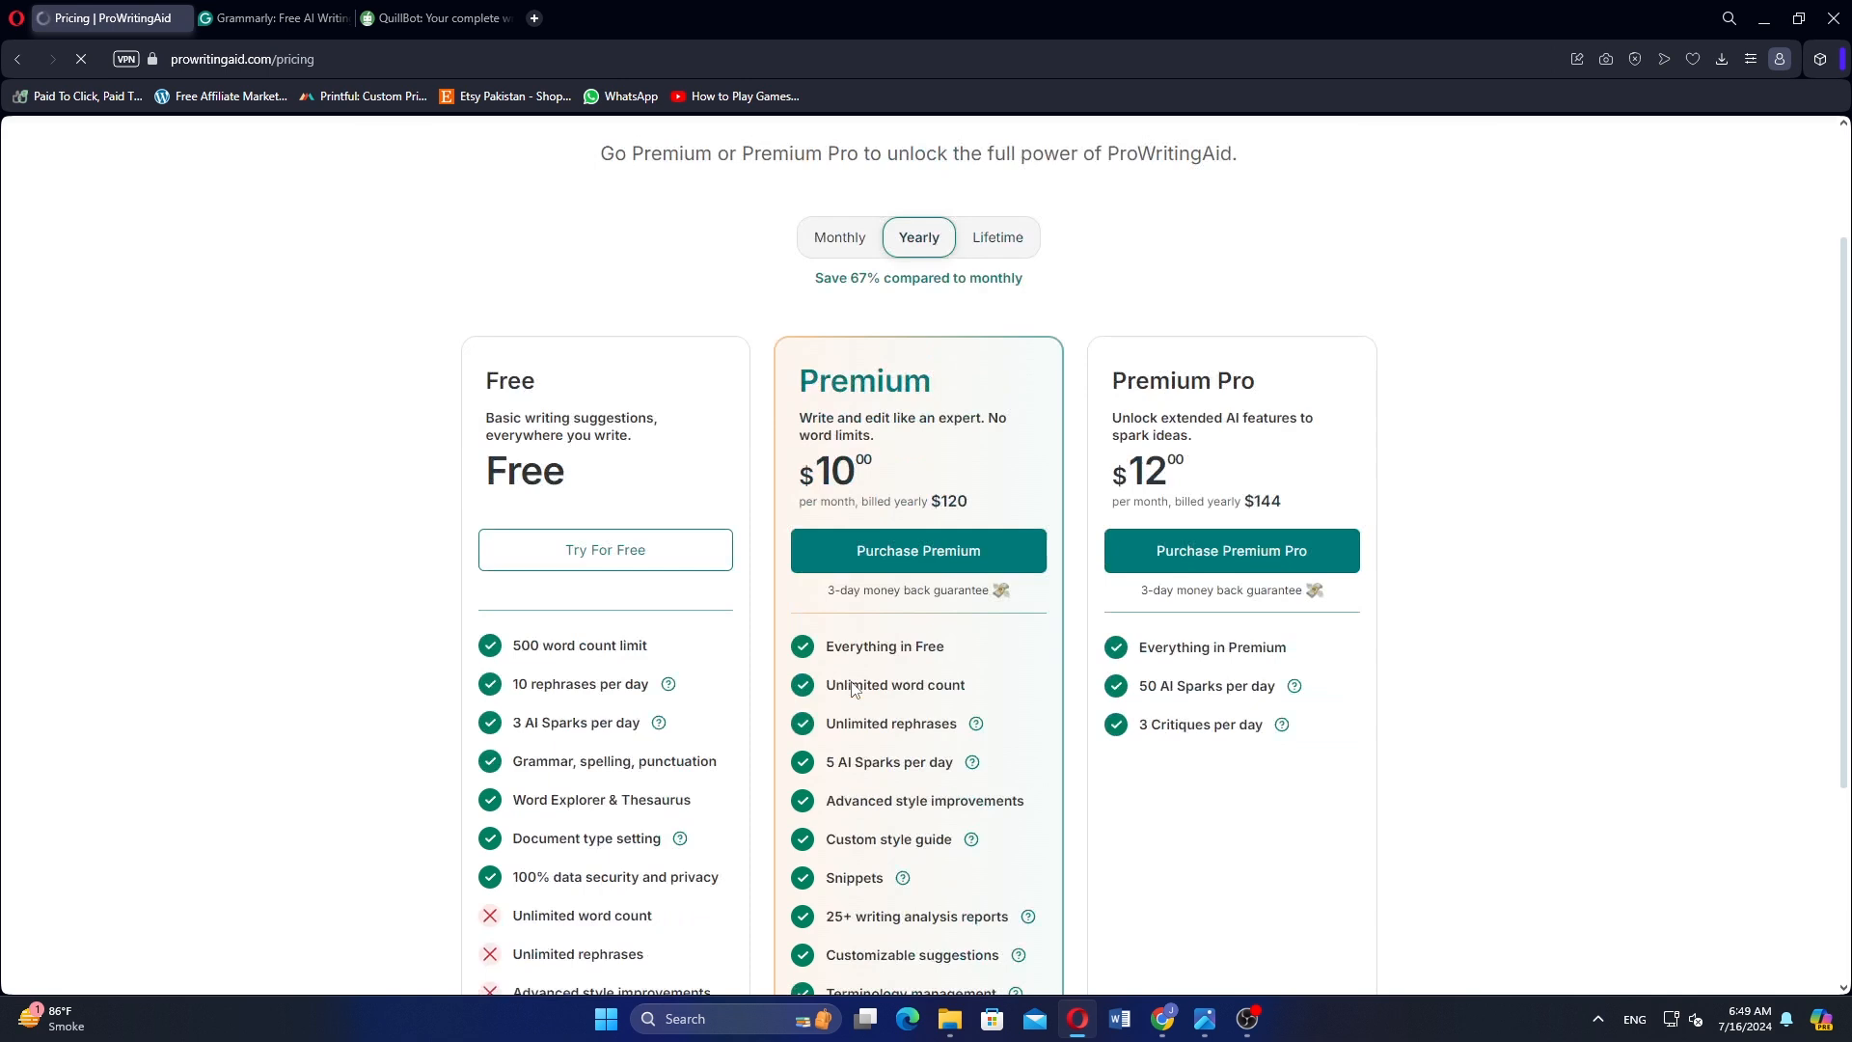
{"action": "scroll", "scroll_direction": "down", "scroll_amount": 3}
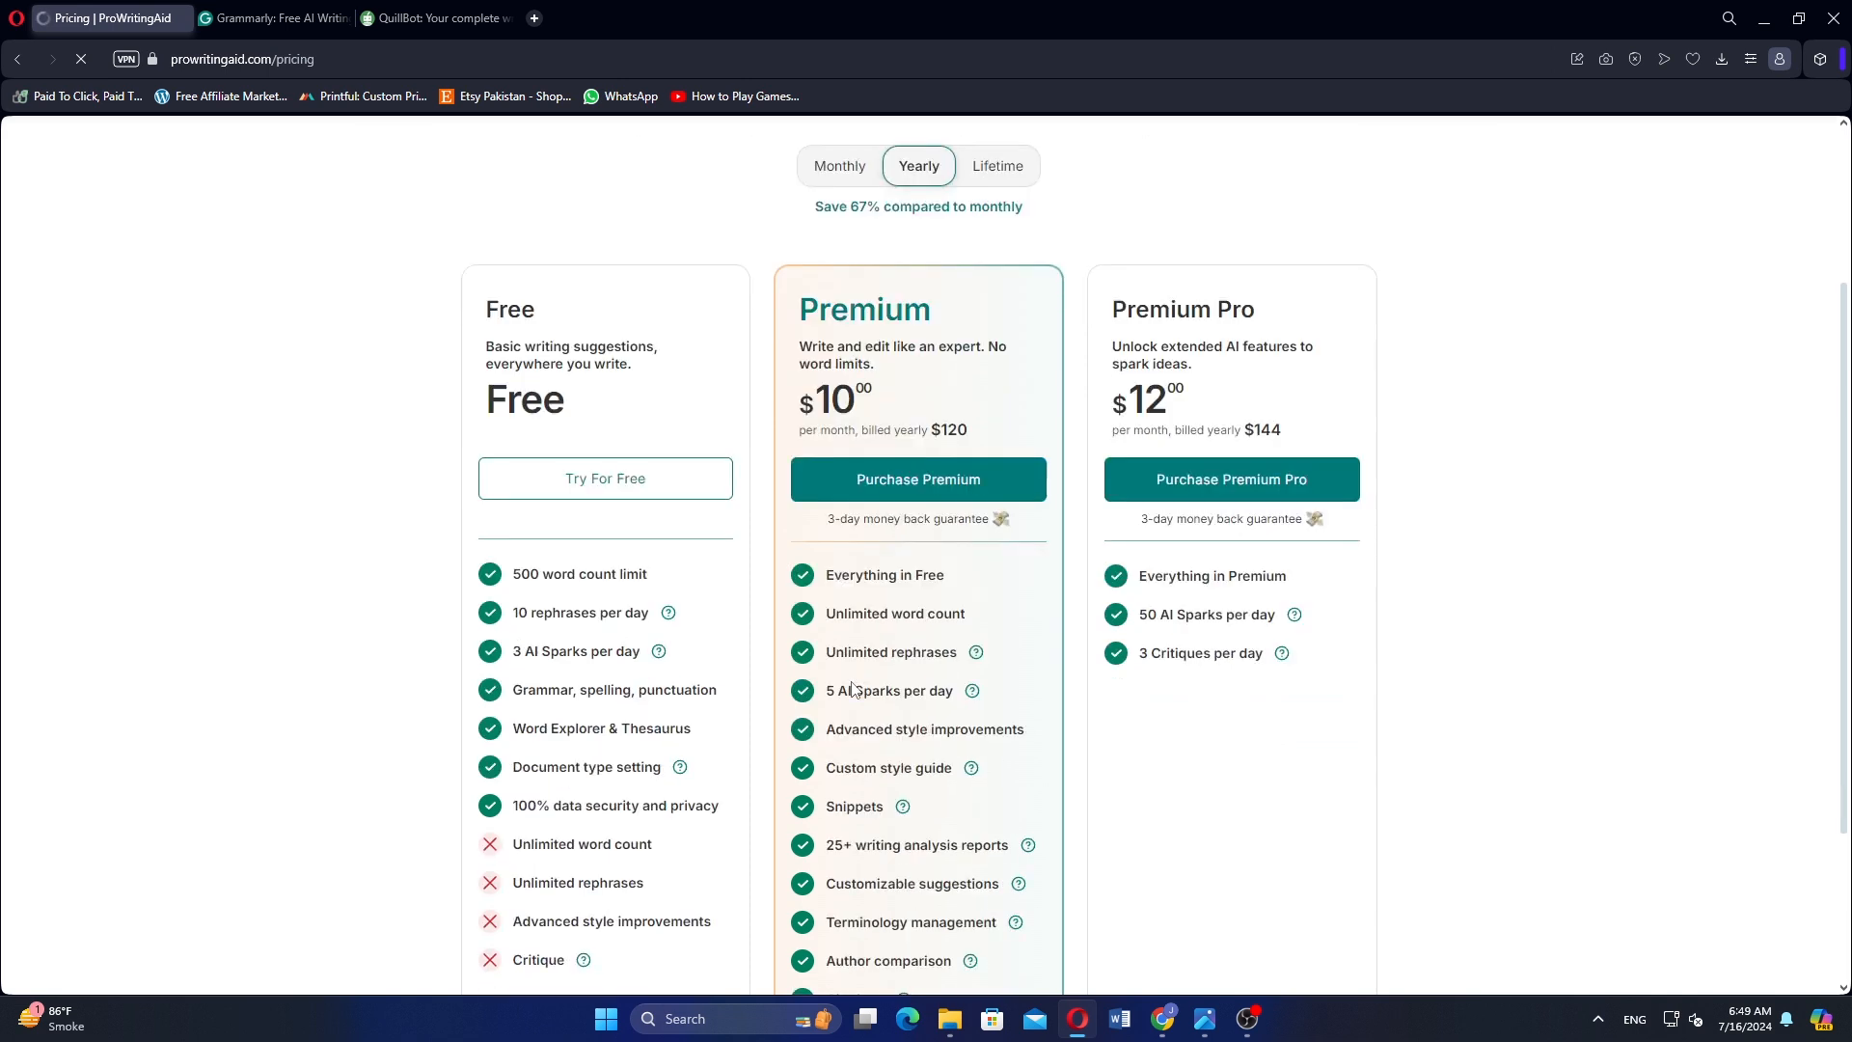
{"action": "scroll", "scroll_direction": "down", "scroll_amount": 3}
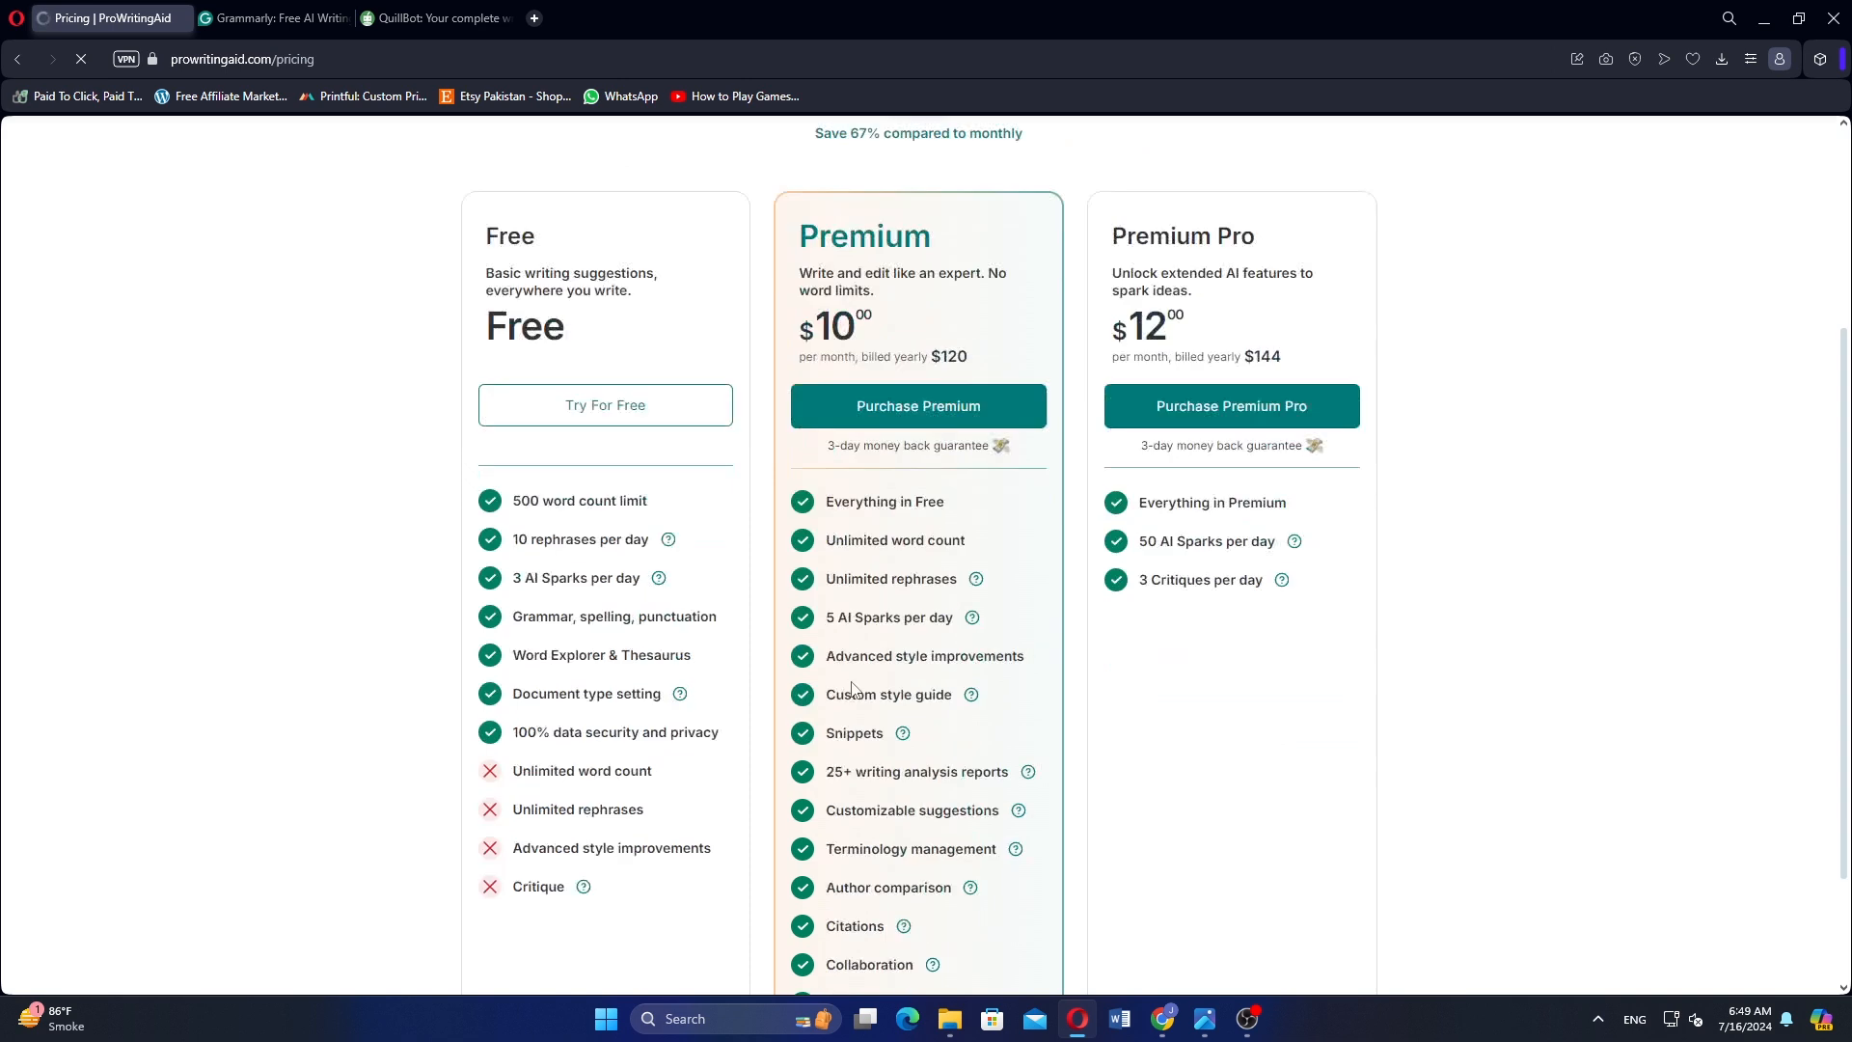
{"action": "scroll", "scroll_direction": "down", "scroll_amount": 3}
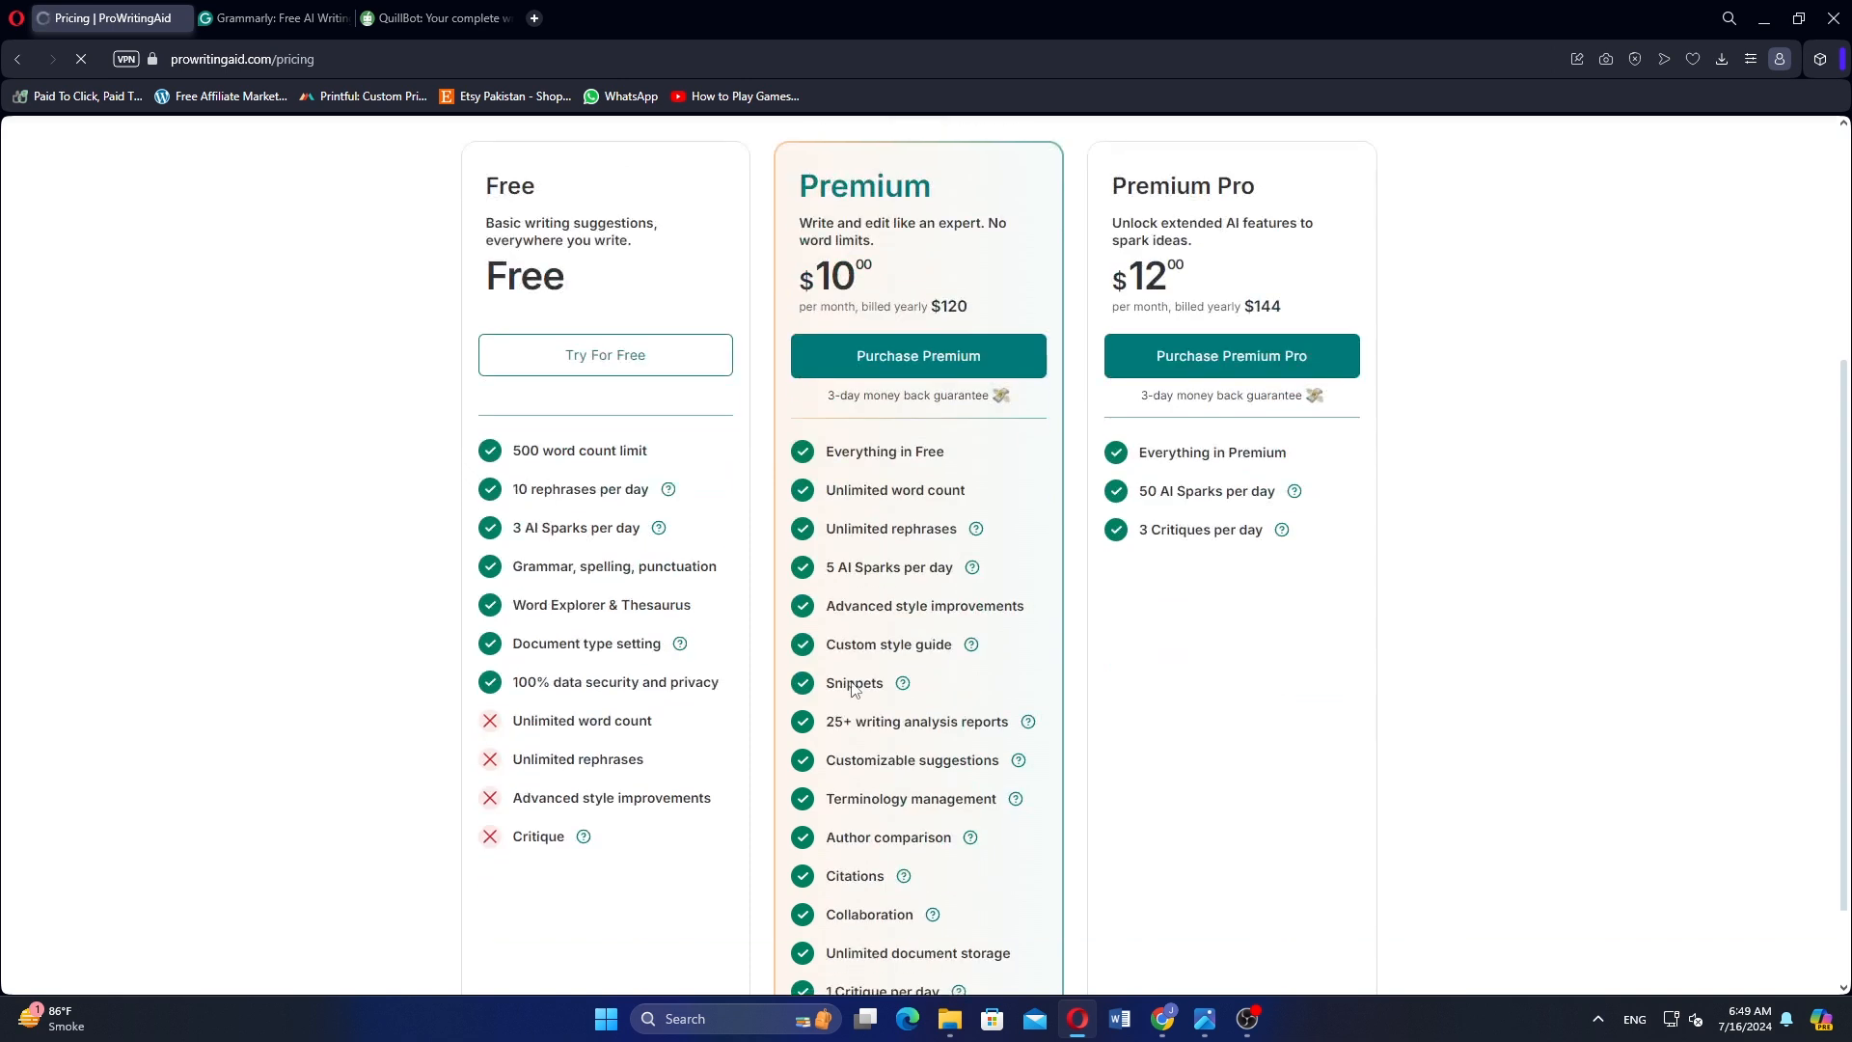
Step: Switch to the Grammarly tab and review its homepage feature sections
{"action": "left_click", "coordinate": [274, 17]}
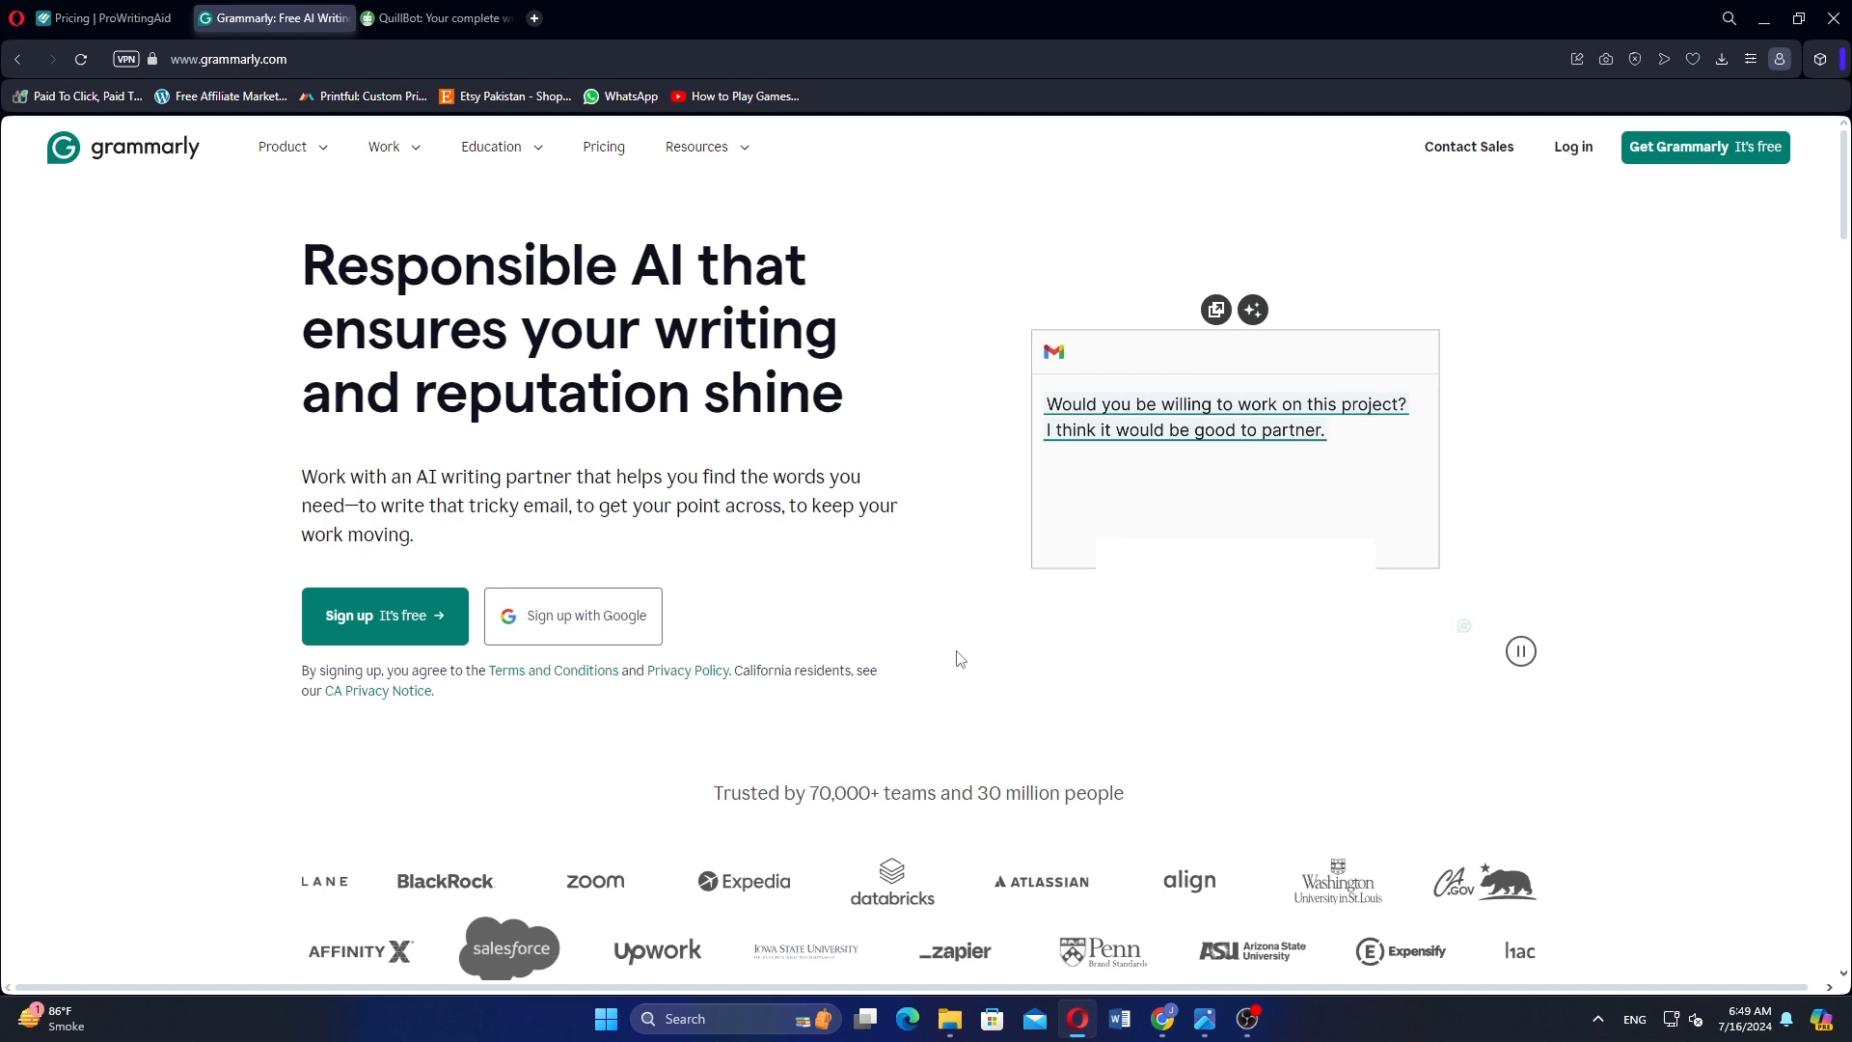
{"action": "scroll", "scroll_direction": "down", "scroll_amount": 3}
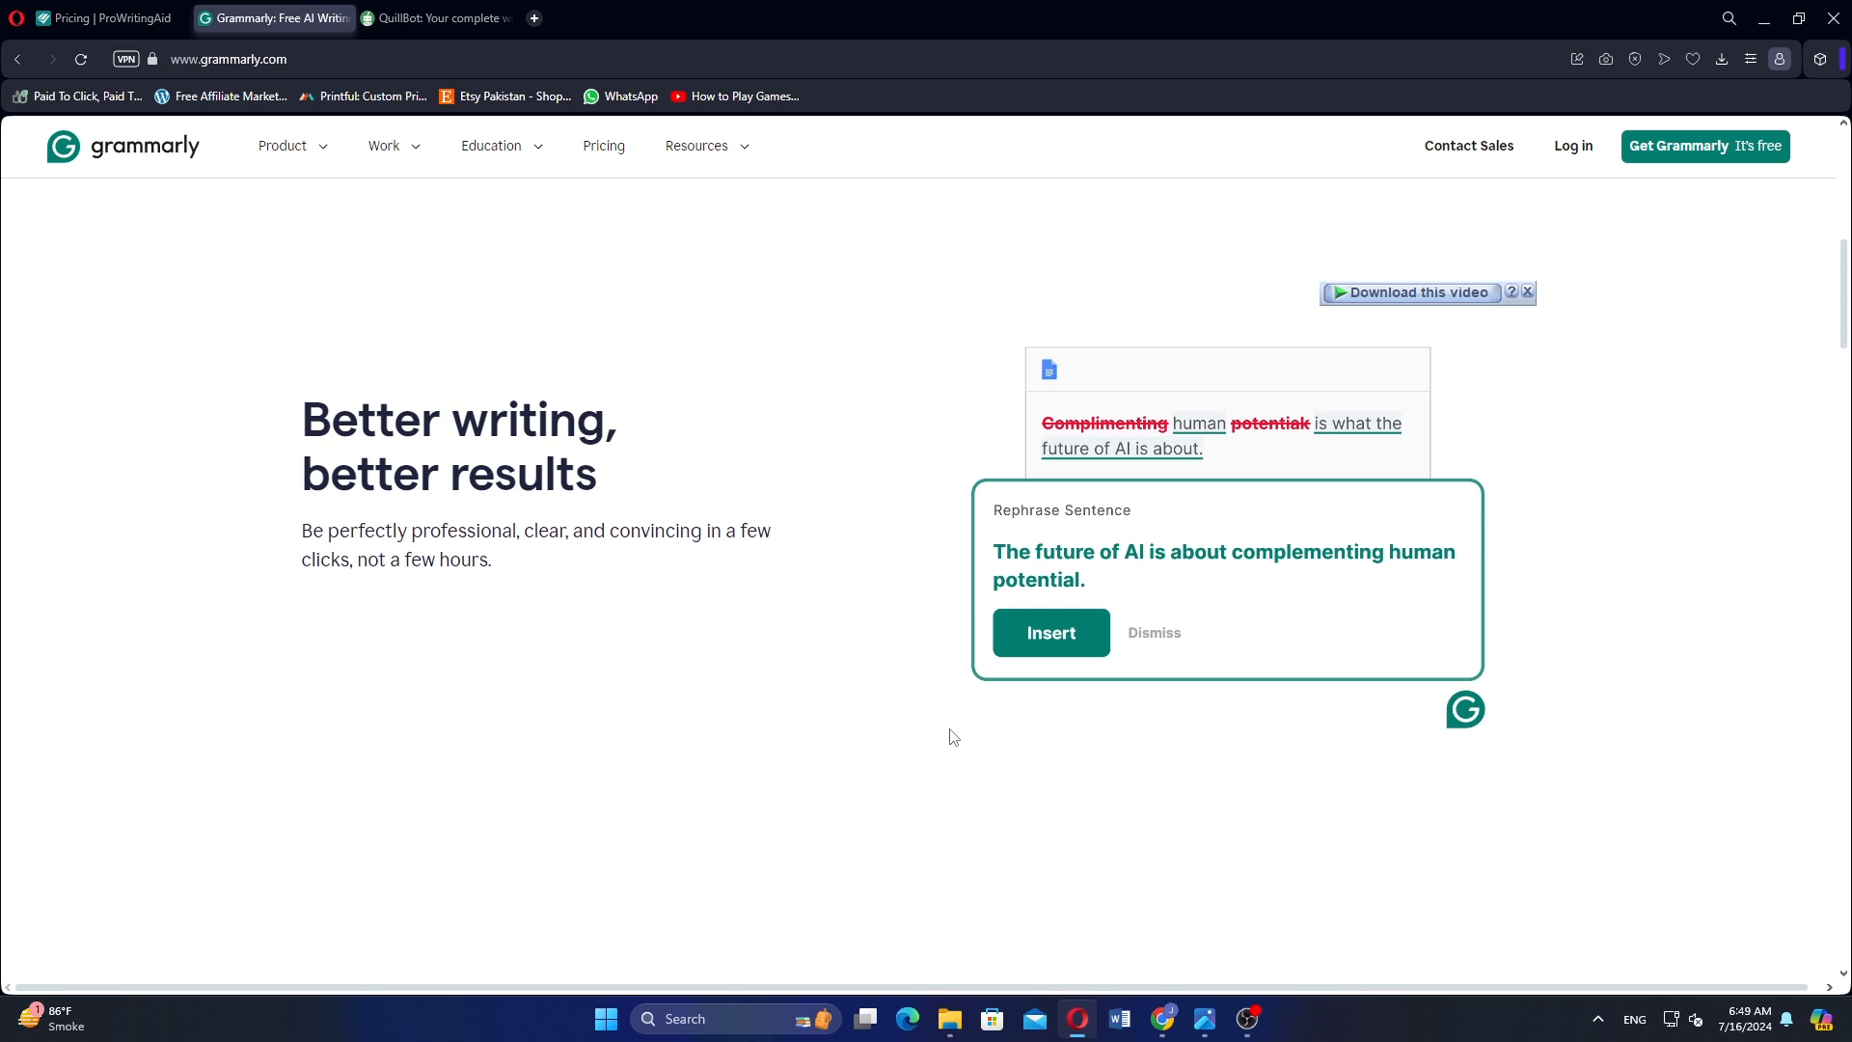
{"action": "scroll", "scroll_direction": "down", "scroll_amount": 3}
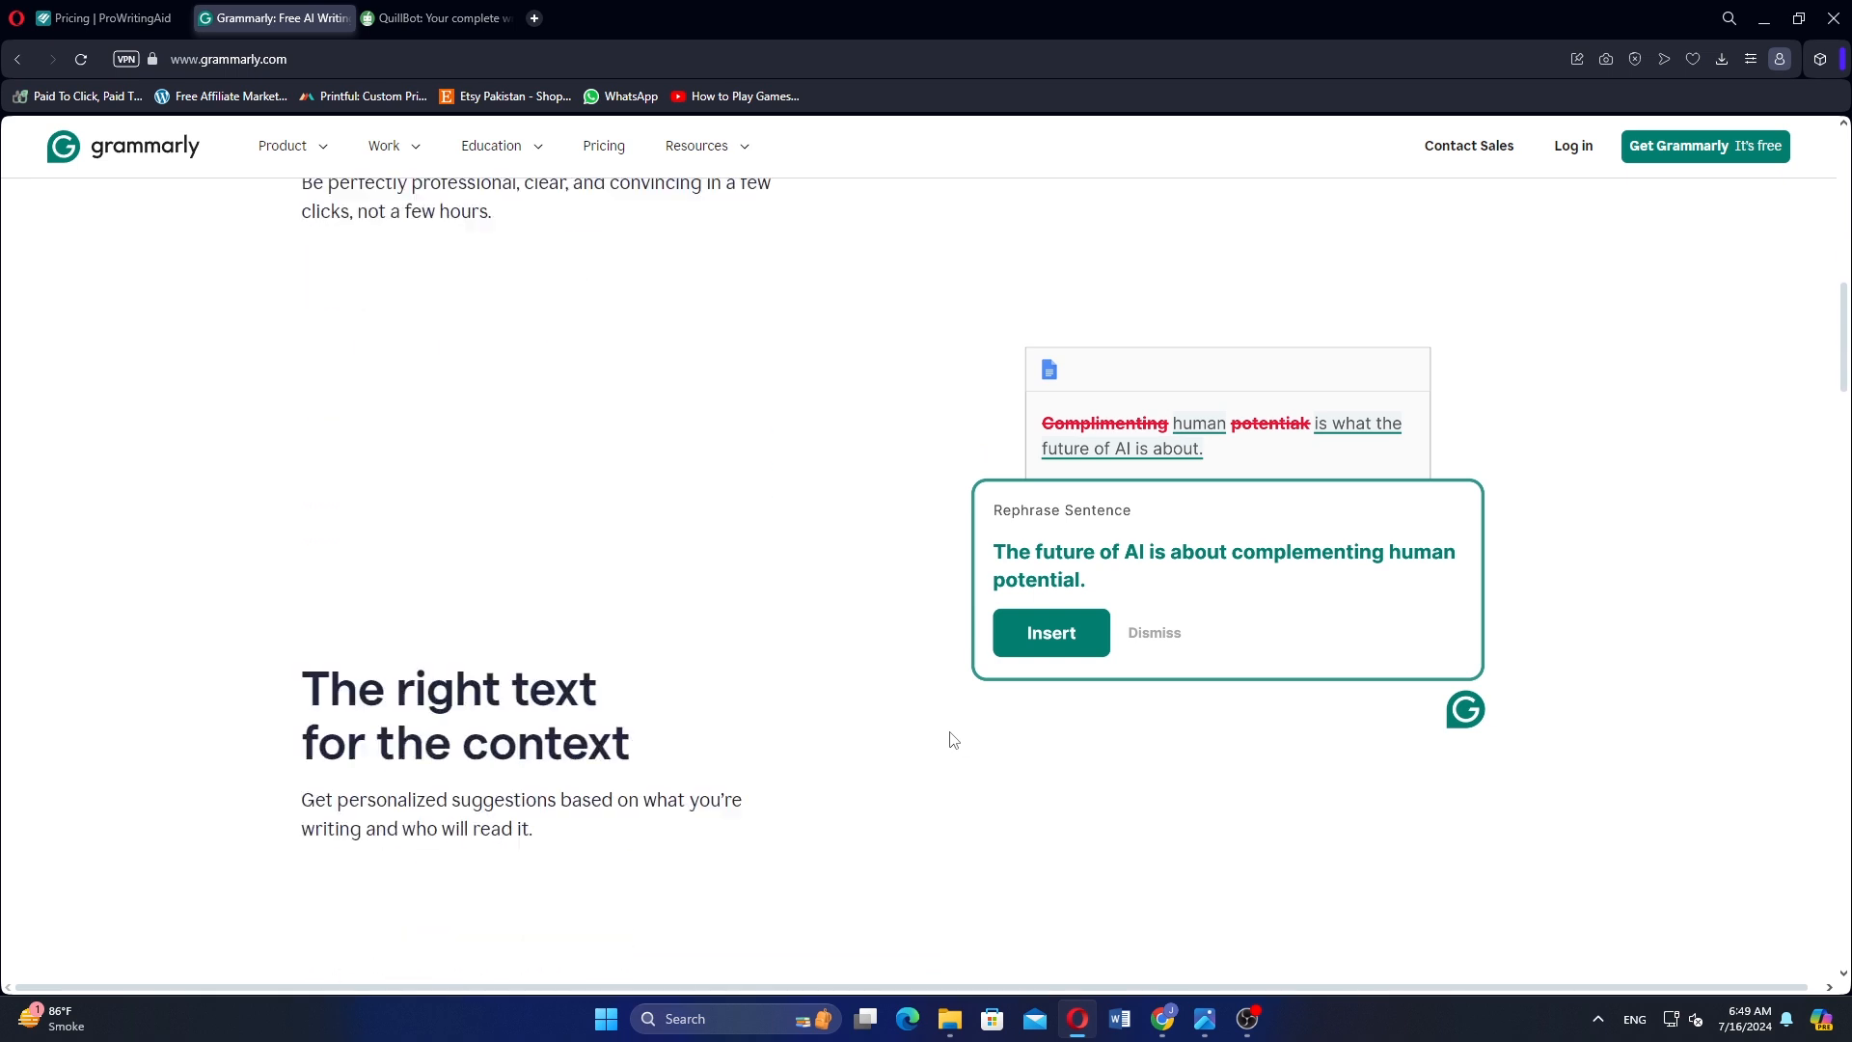
{"action": "scroll", "scroll_direction": "down", "scroll_amount": 3}
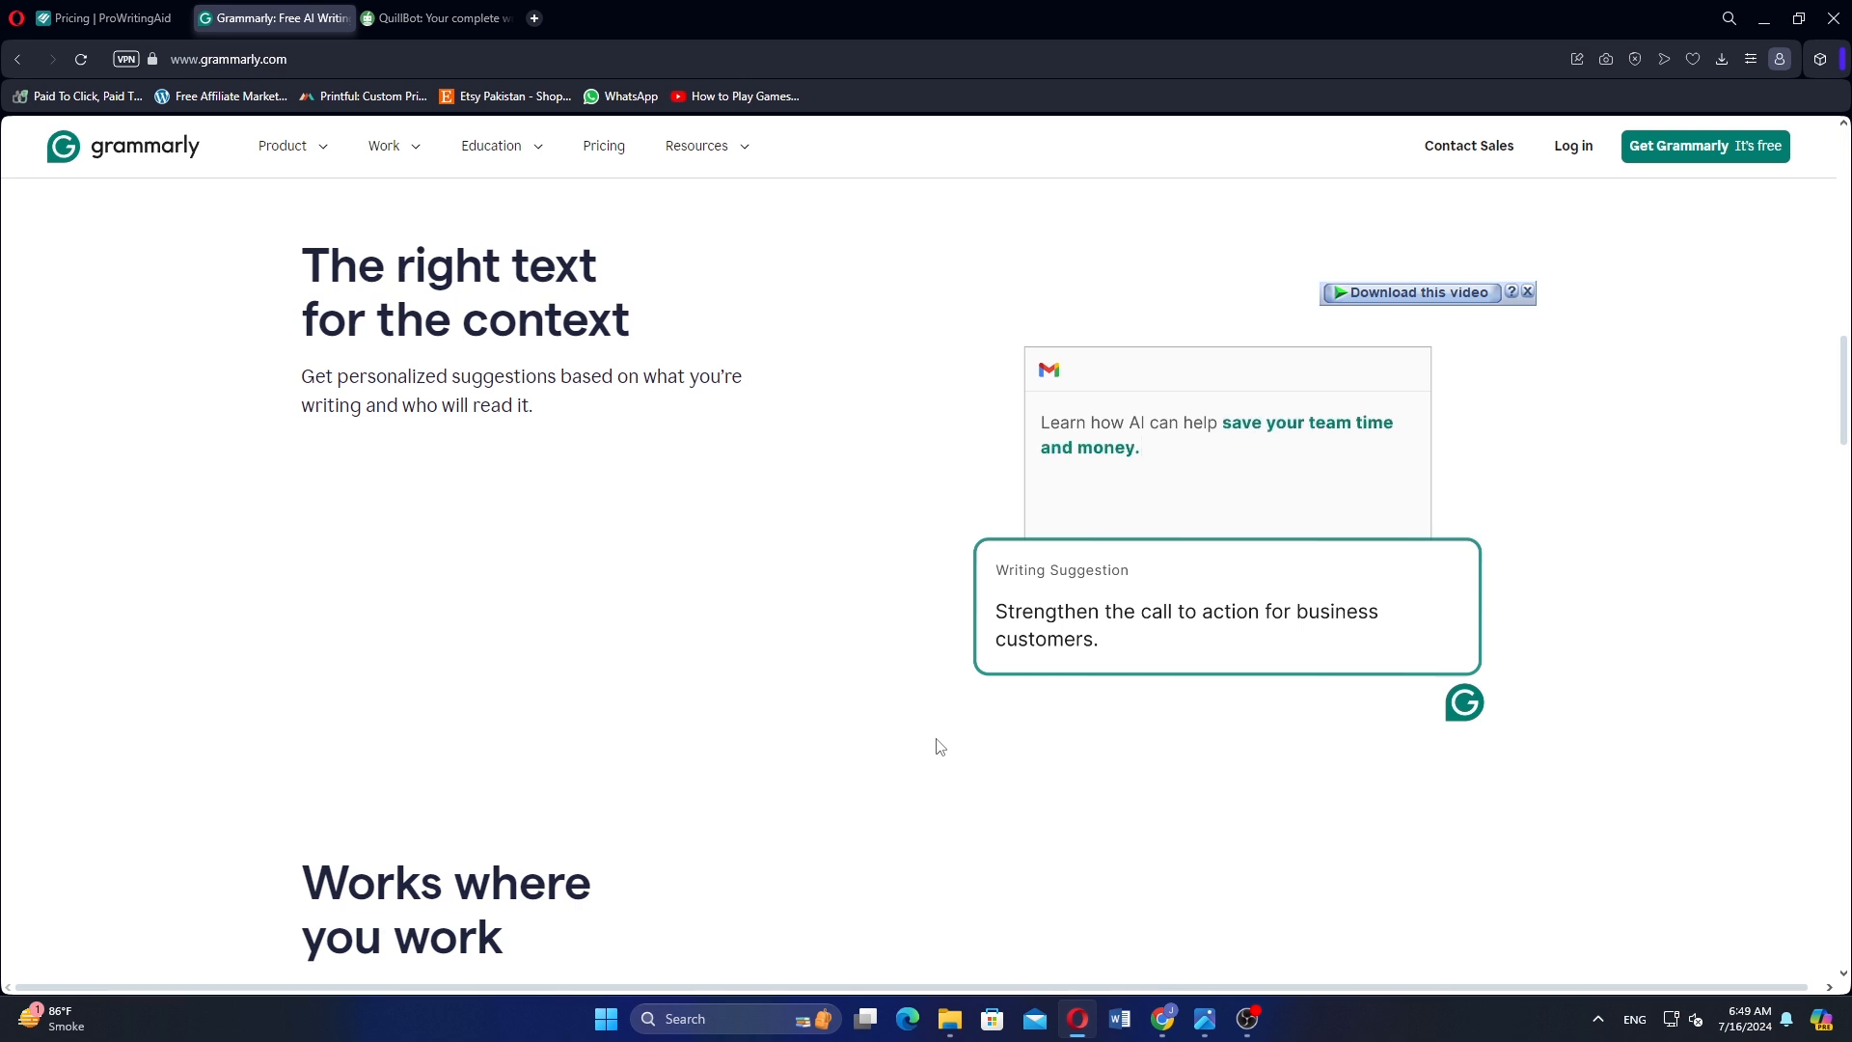
Step: Bring up Grammarly's plans showing Free $0, Premium $12 and Business $15
{"action": "scroll", "scroll_direction": "down", "scroll_amount": 3}
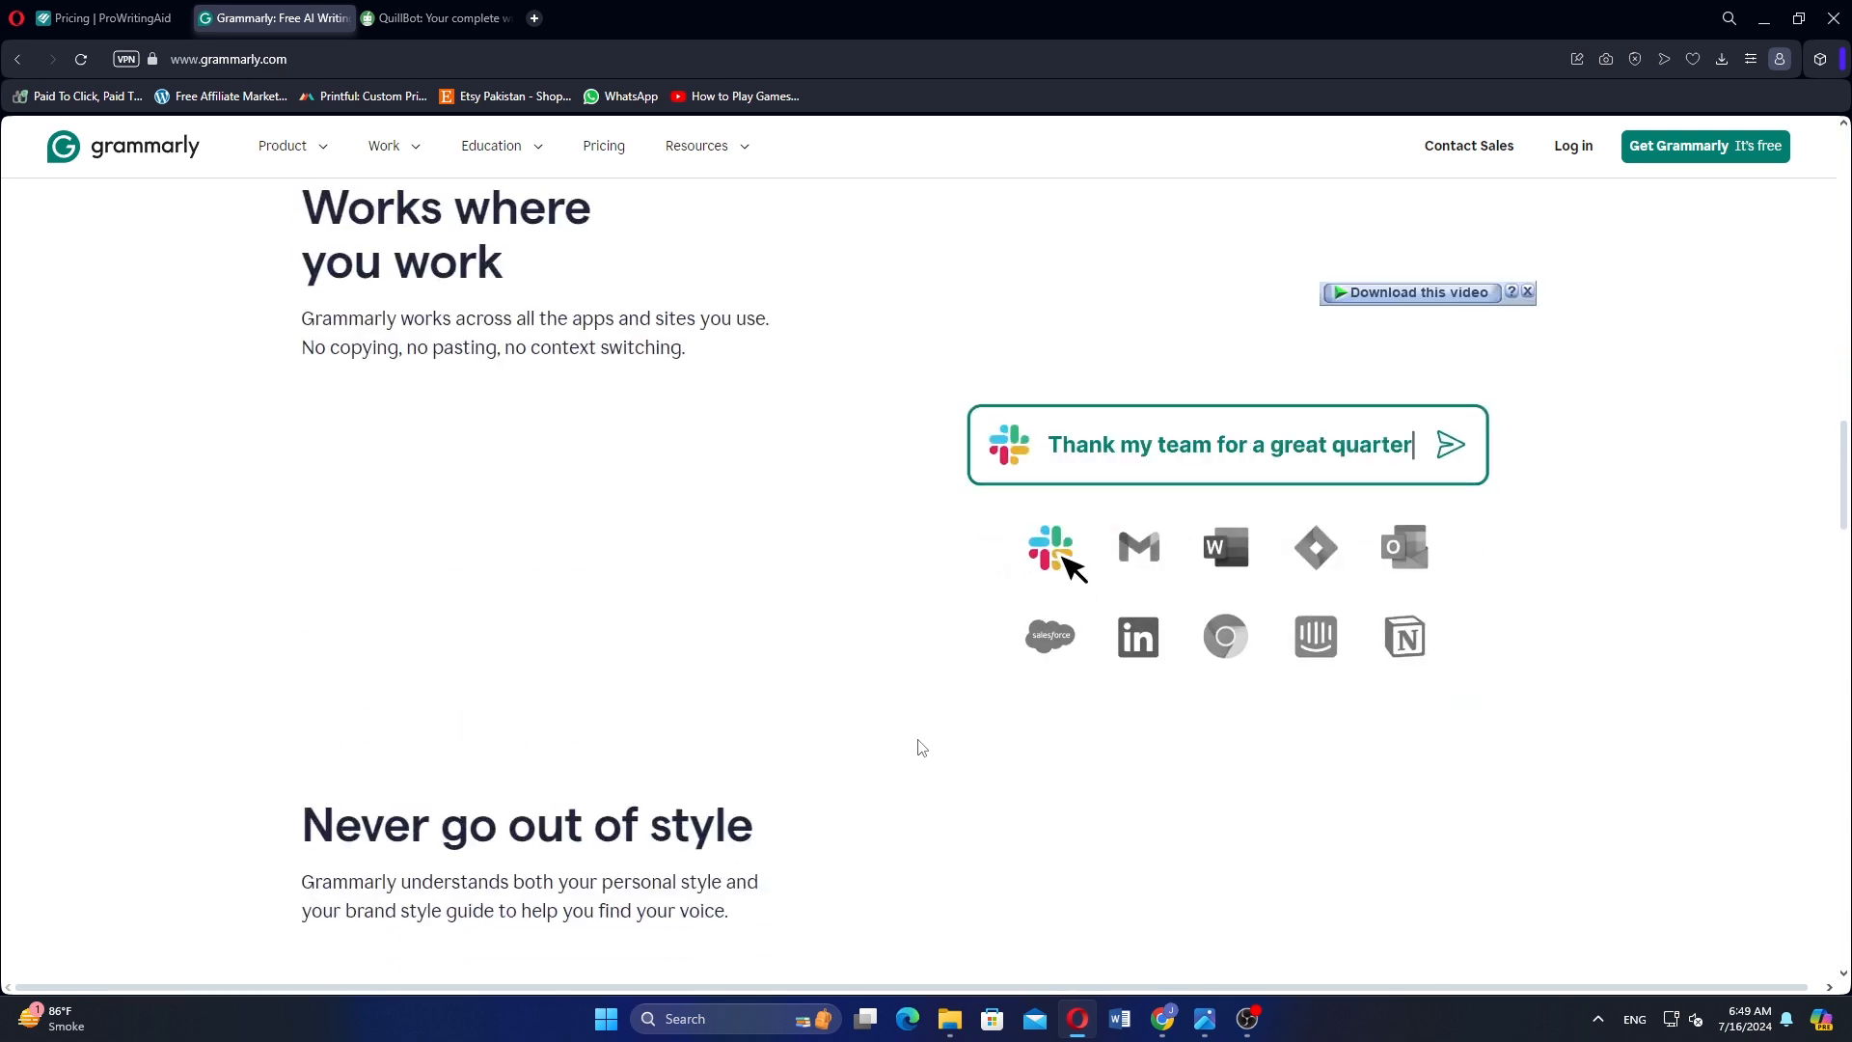
{"action": "left_click", "coordinate": [1404, 548]}
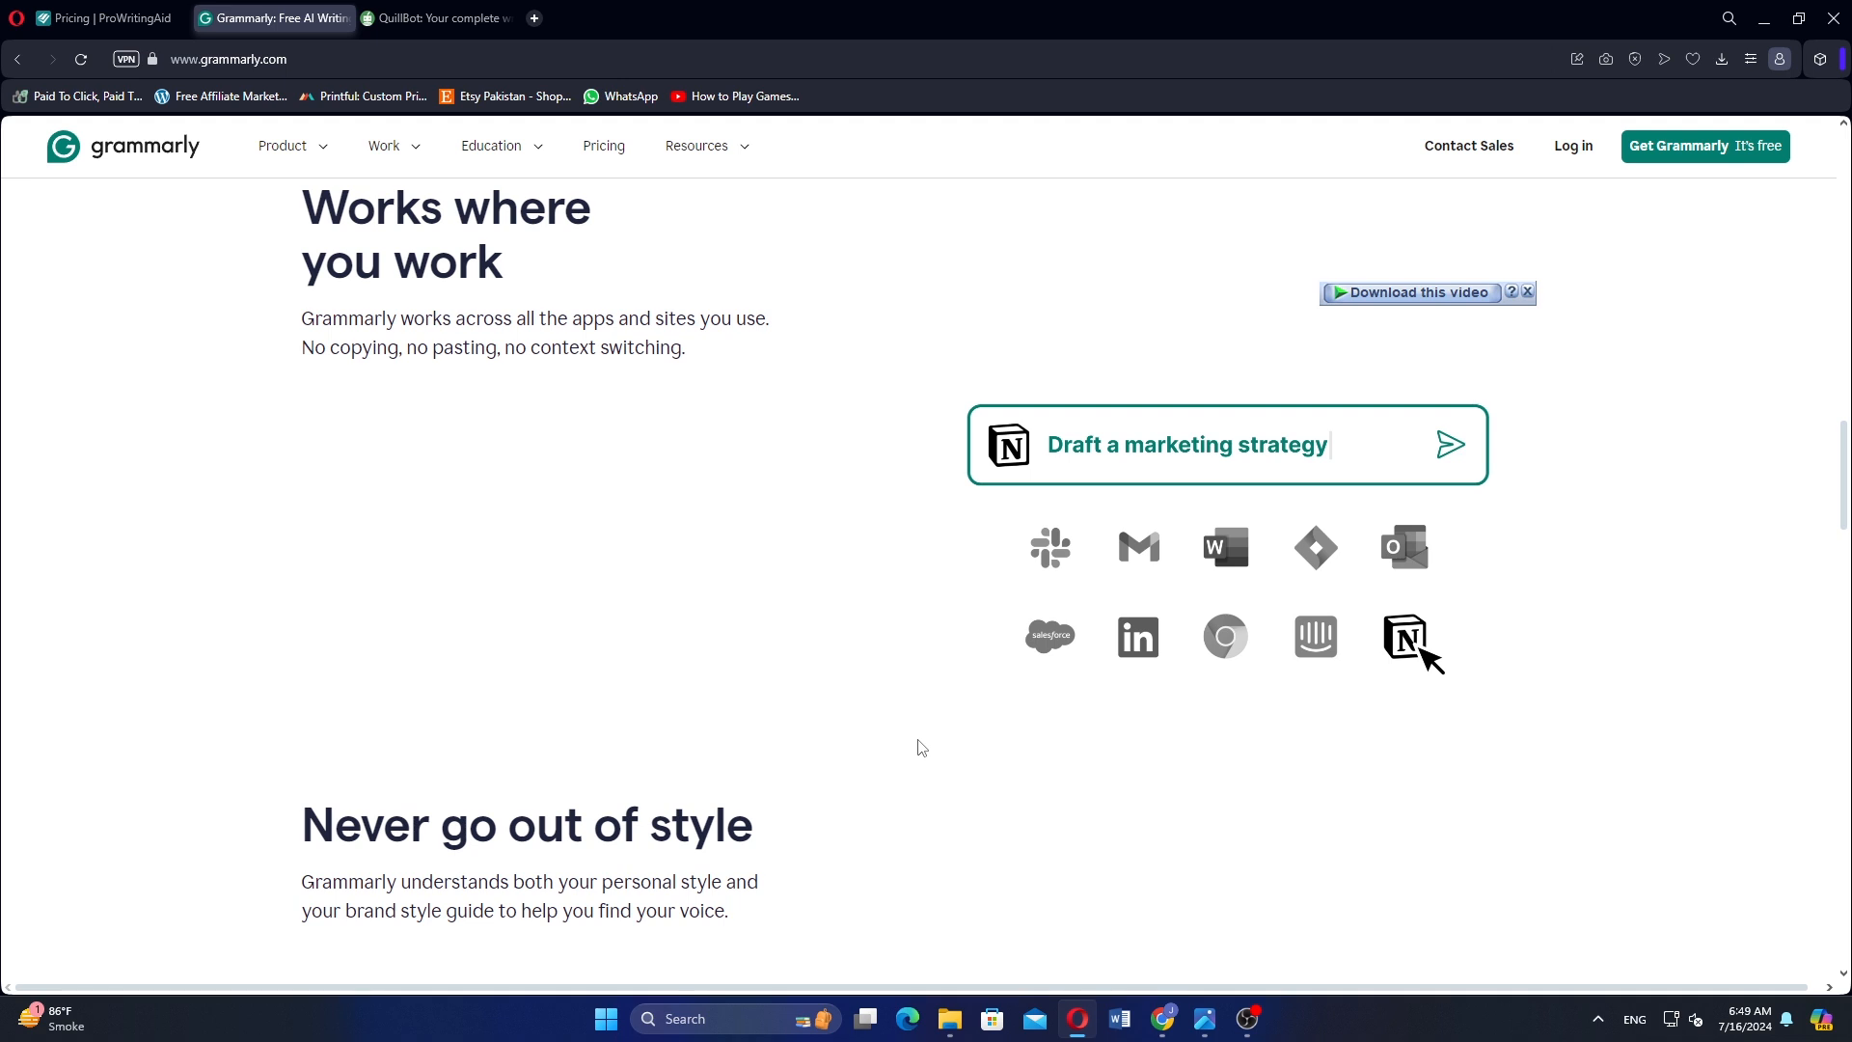
{"action": "left_click", "coordinate": [602, 146]}
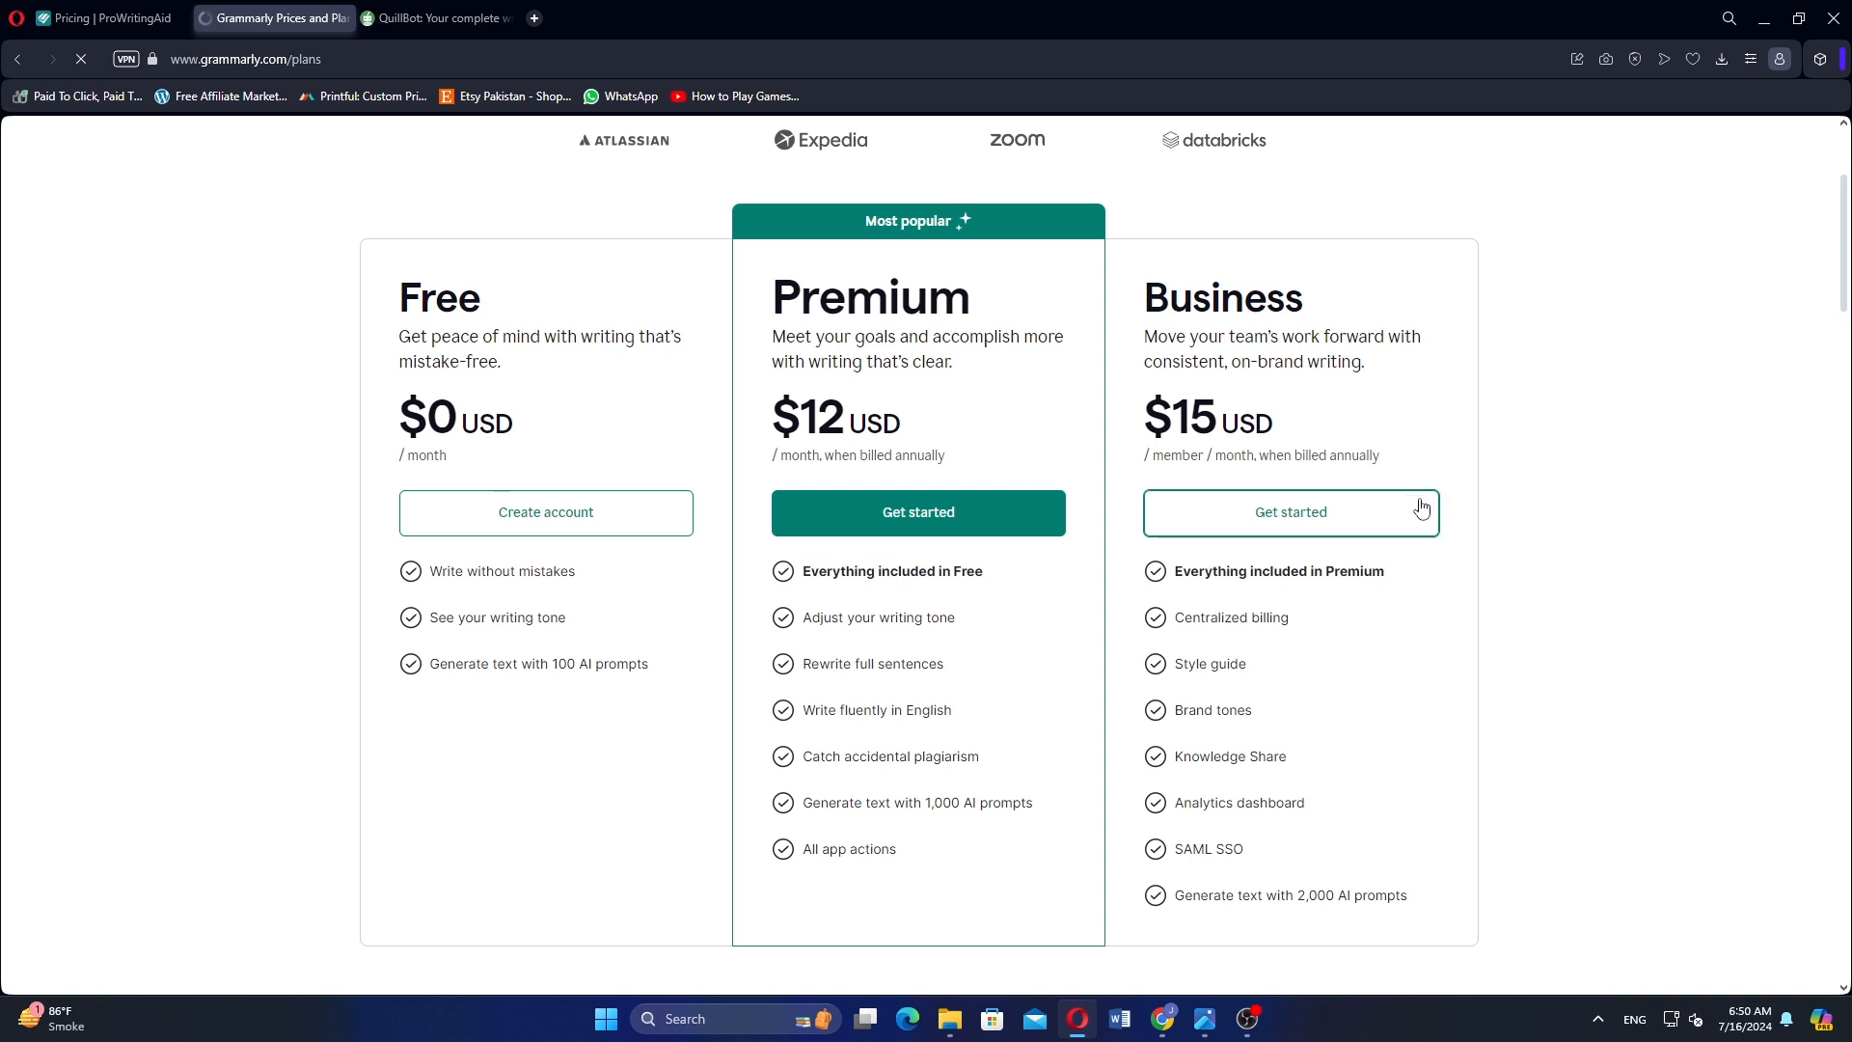
Step: Switch to the QuillBot tab and review its features, Premium benefits and testimonials down to the footer links
{"action": "left_click", "coordinate": [444, 17]}
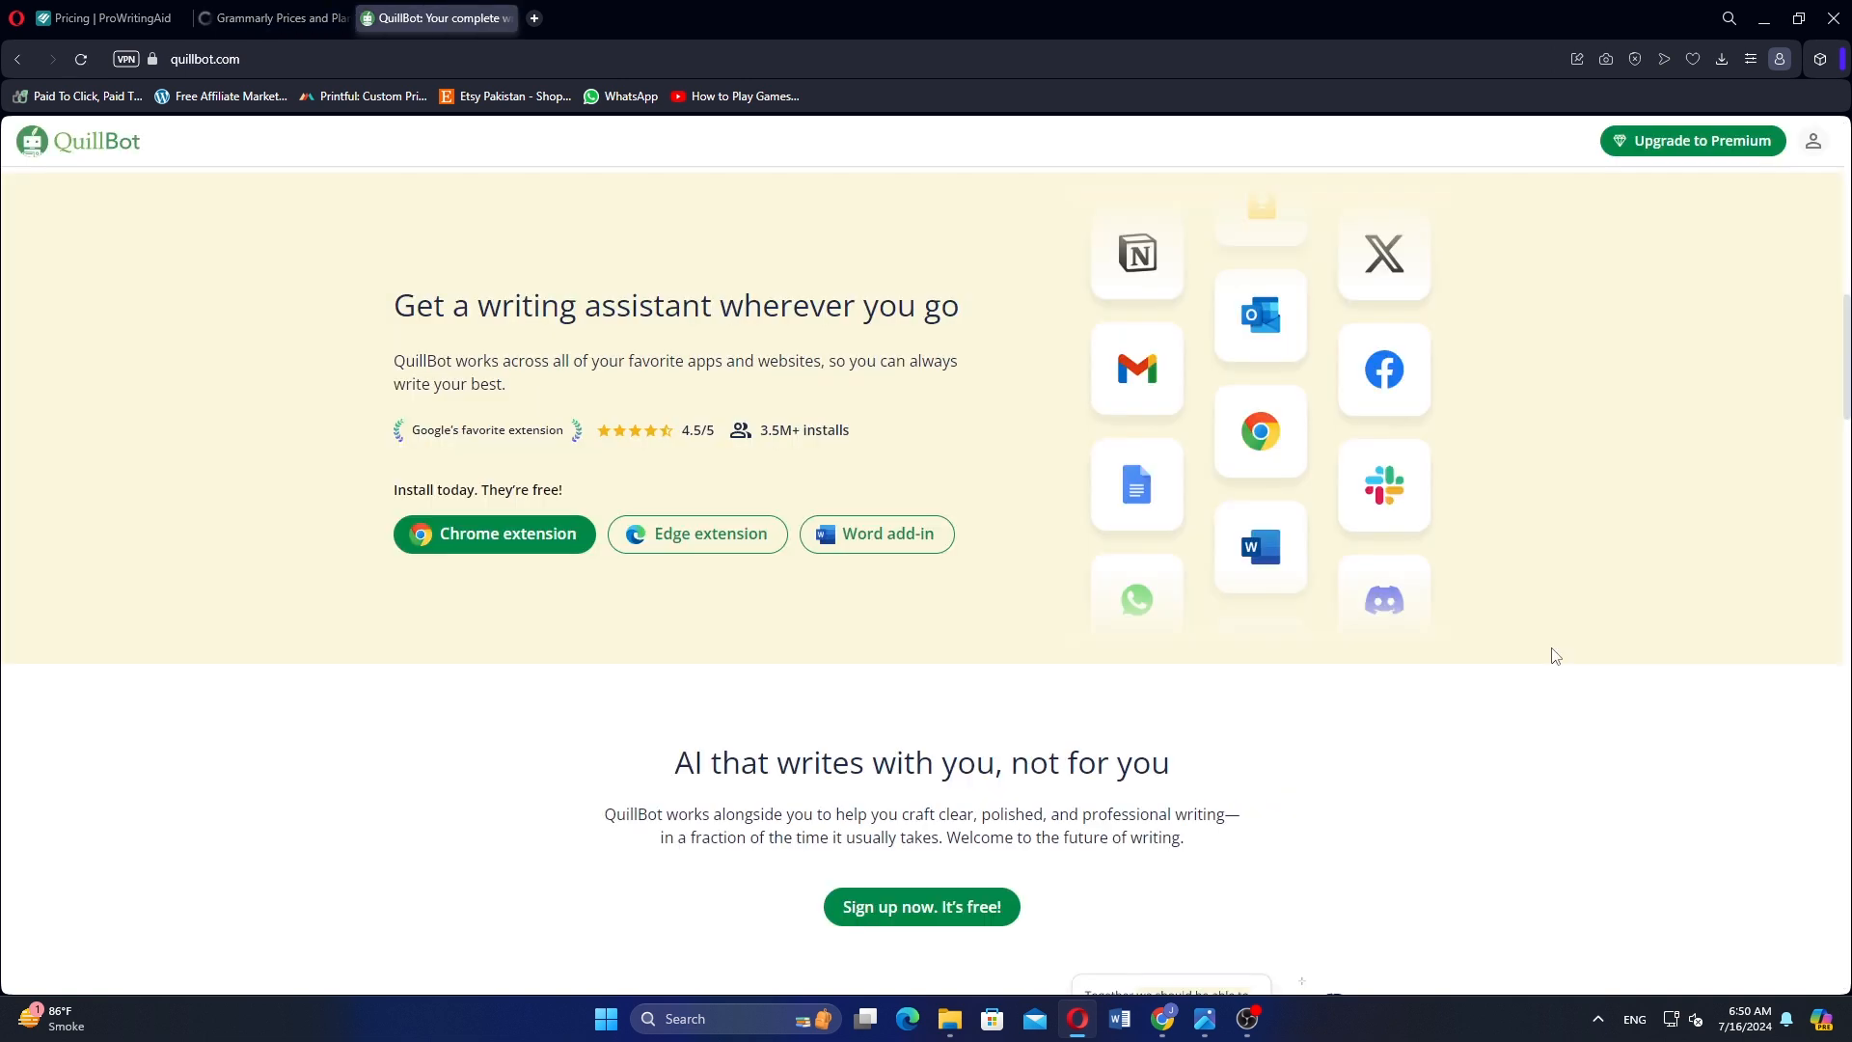
{"action": "scroll", "scroll_direction": "down", "scroll_amount": 3}
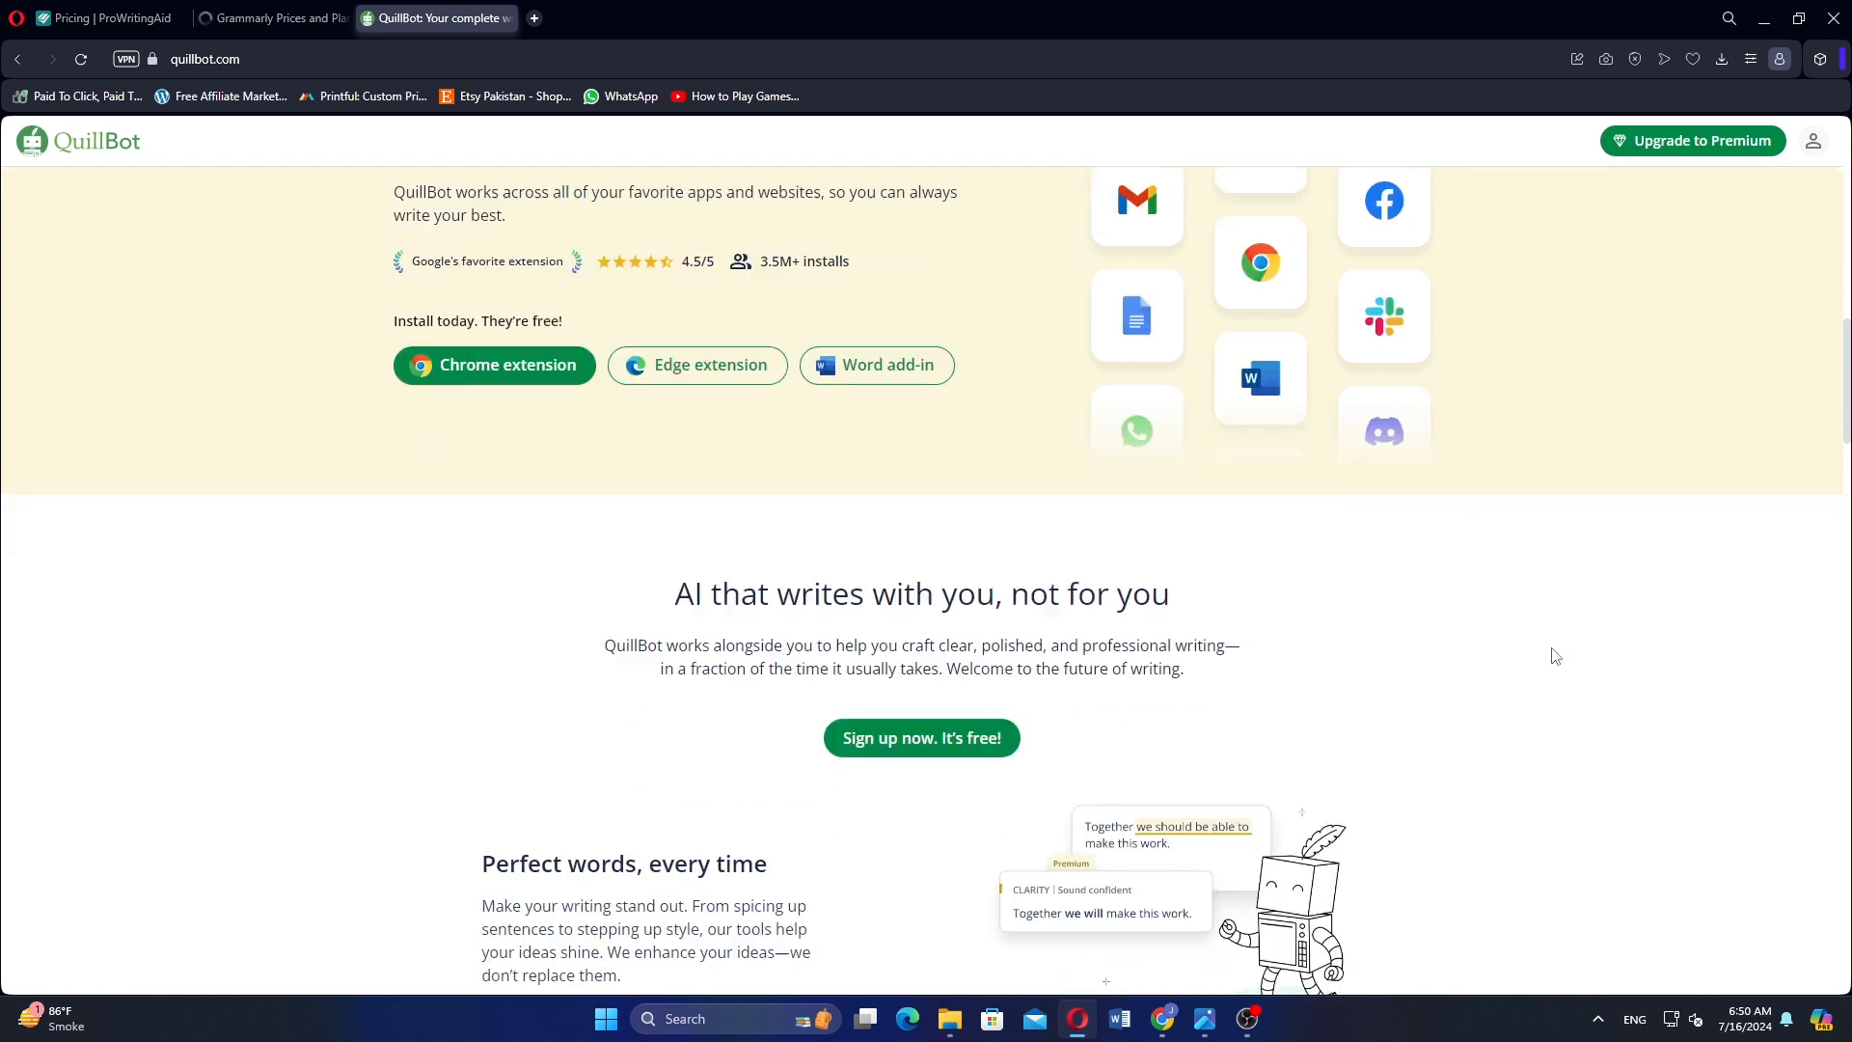
{"action": "scroll", "scroll_direction": "down", "scroll_amount": 3}
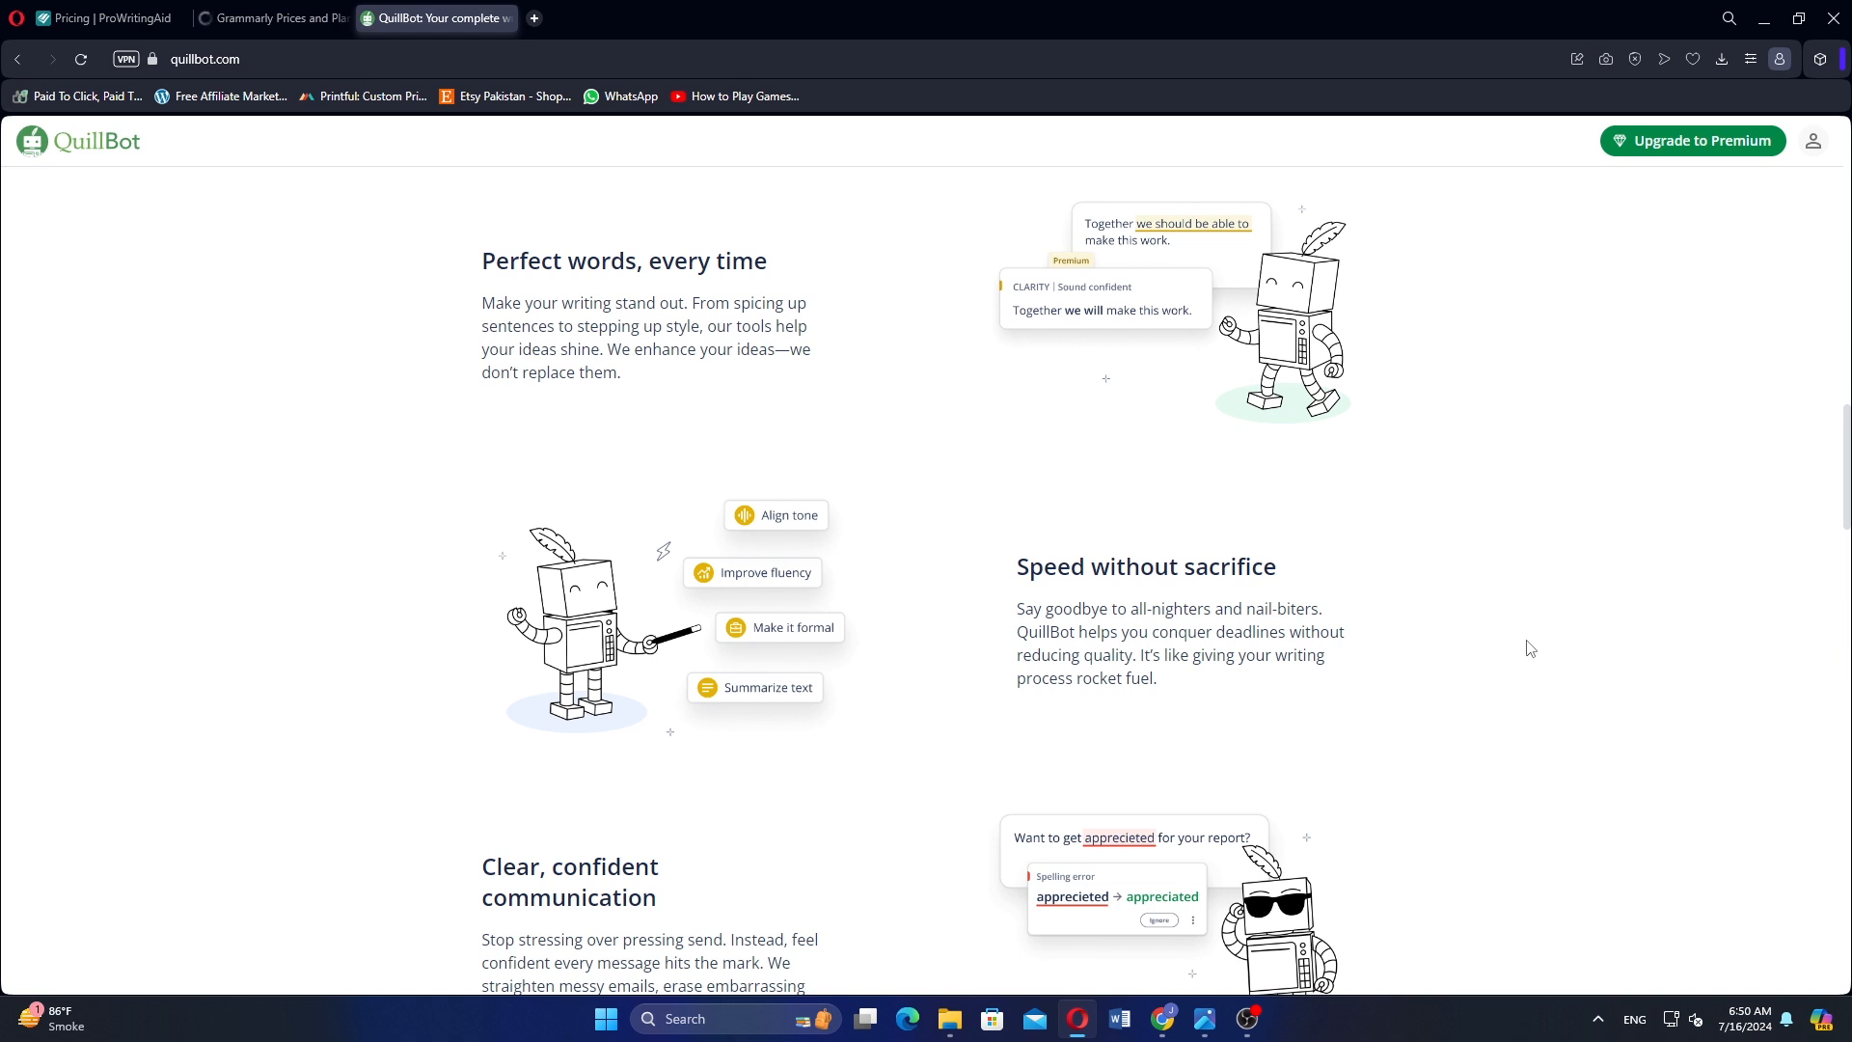
{"action": "scroll", "scroll_direction": "down", "scroll_amount": 3}
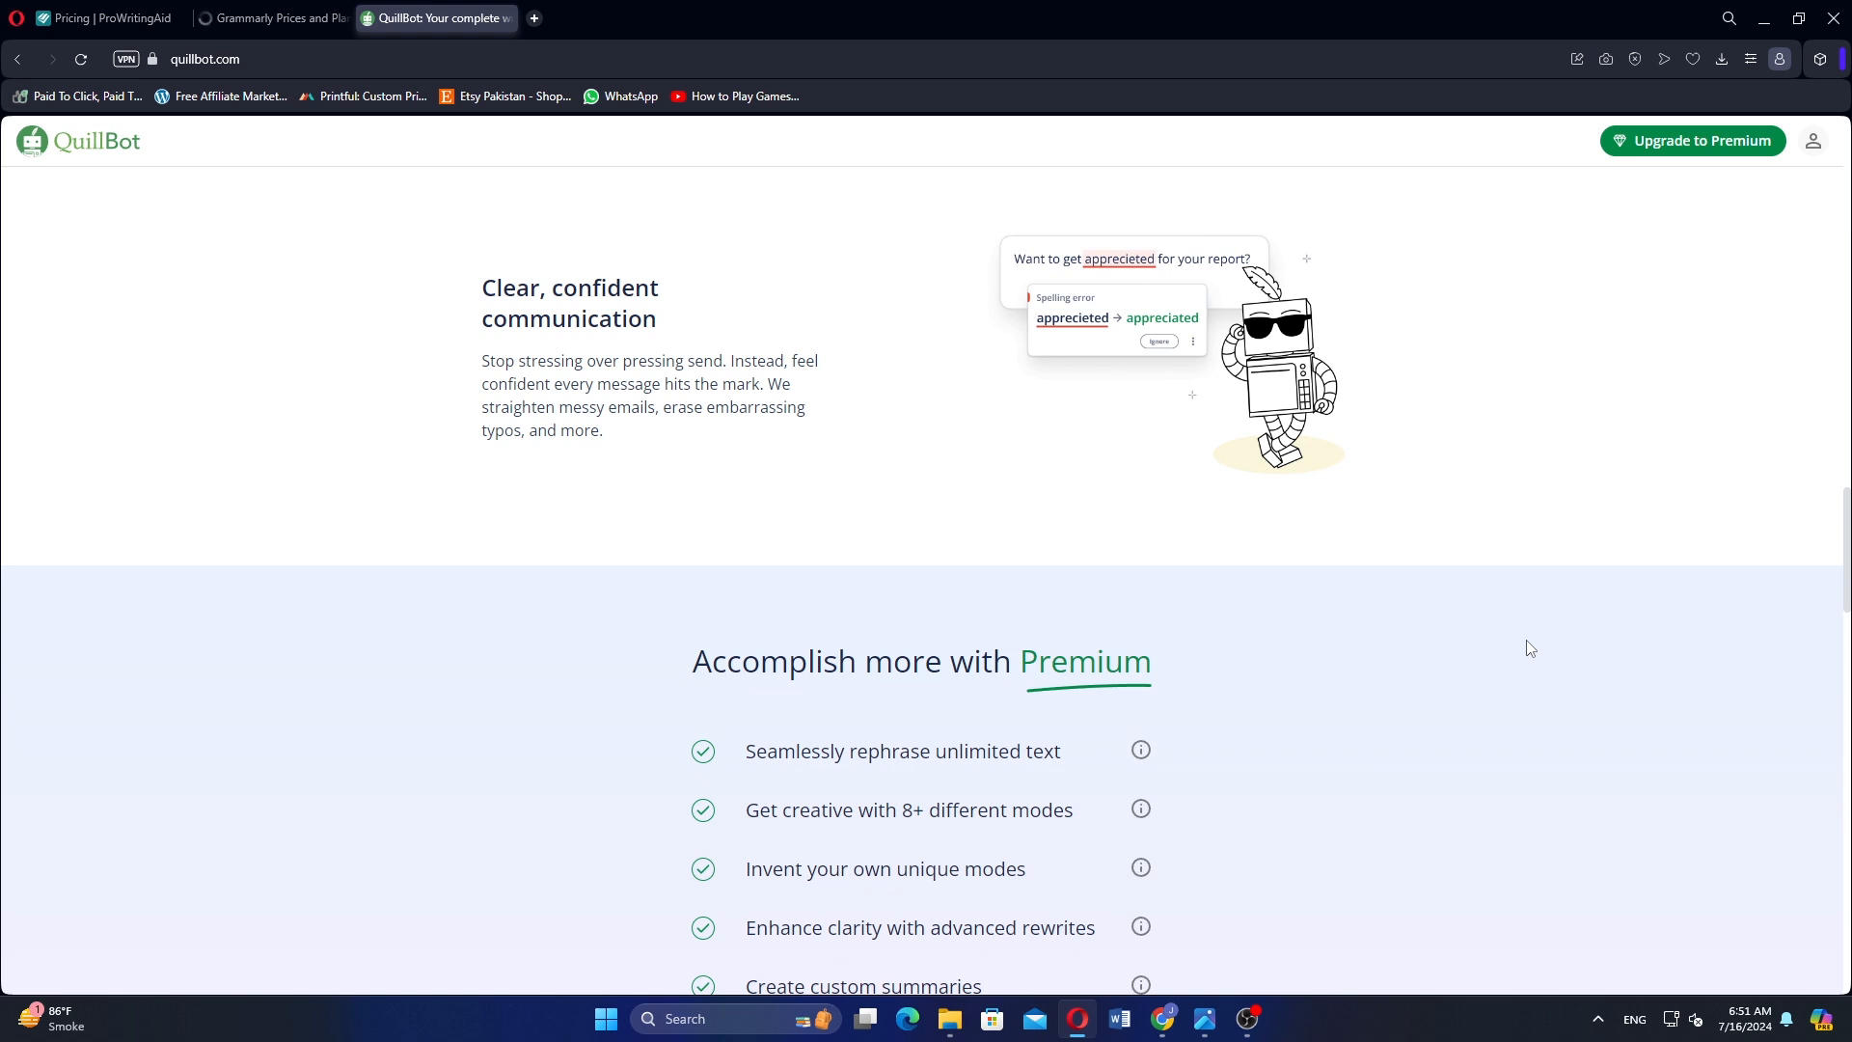
{"action": "scroll", "scroll_direction": "down", "scroll_amount": 3}
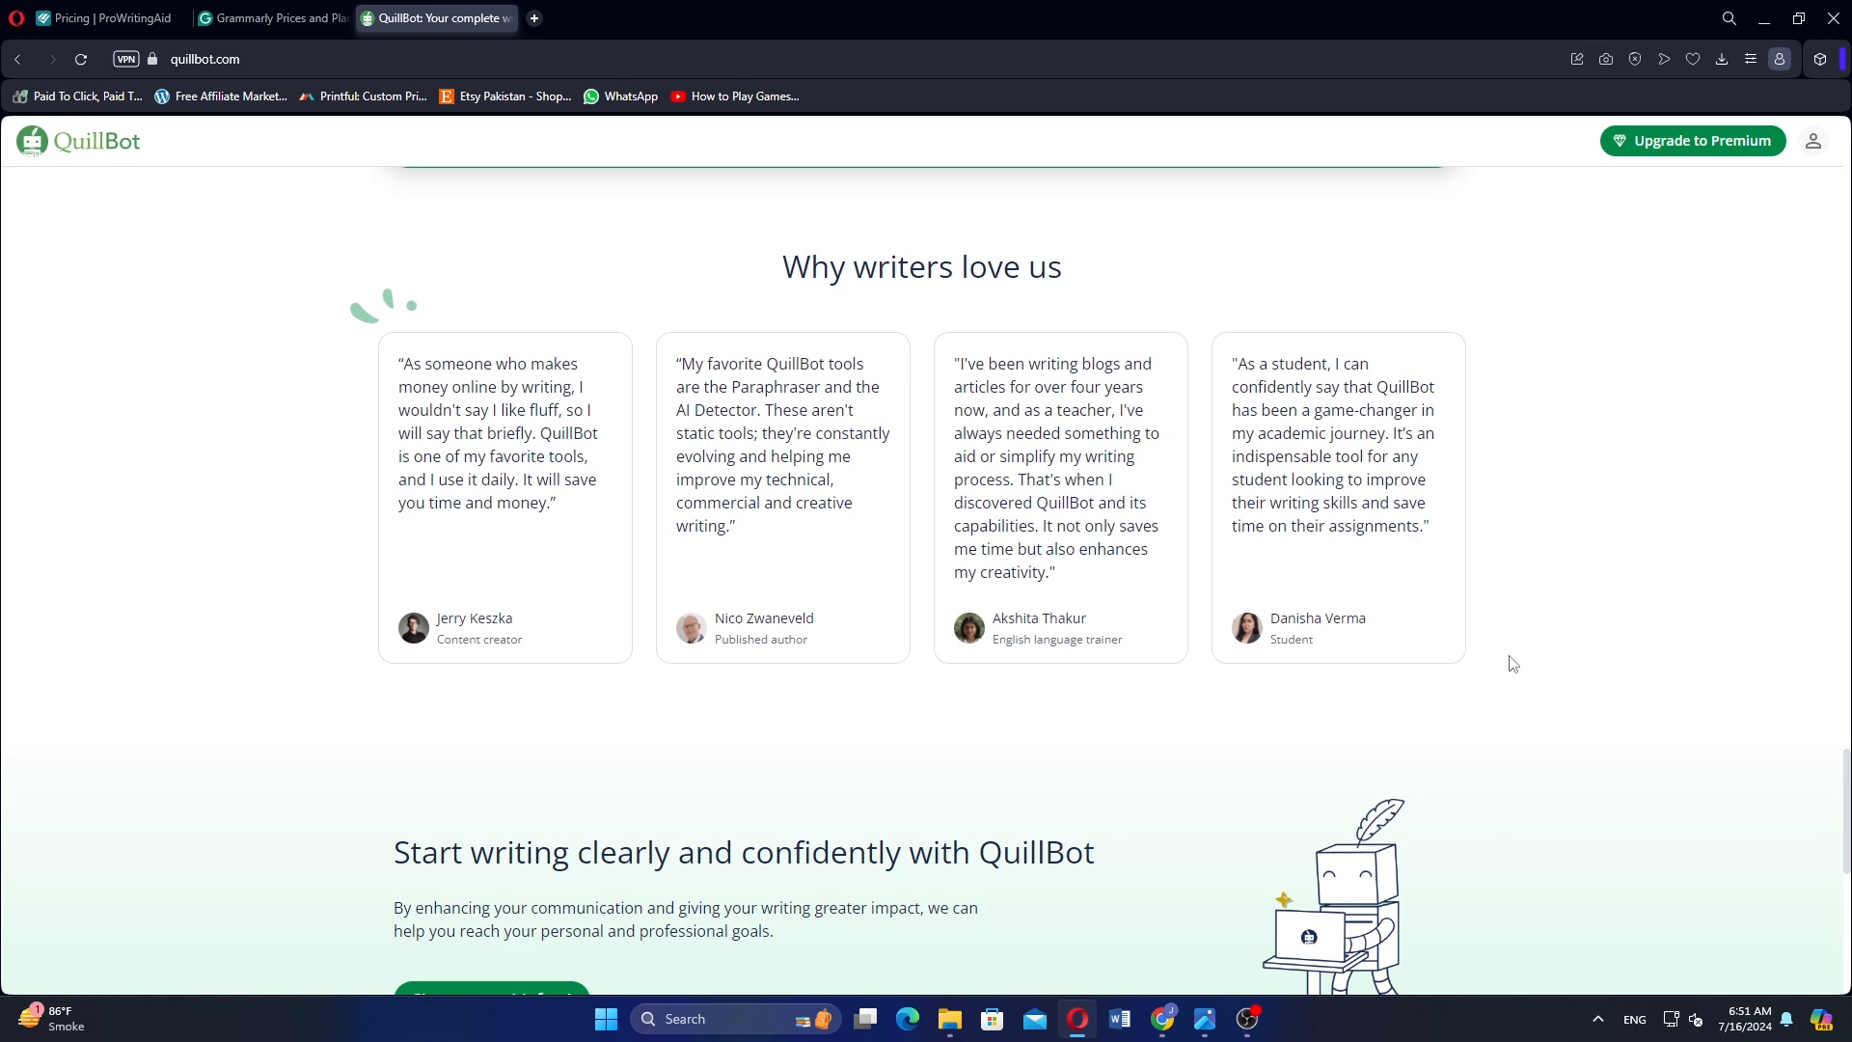
{"action": "scroll", "scroll_direction": "down", "scroll_amount": 3}
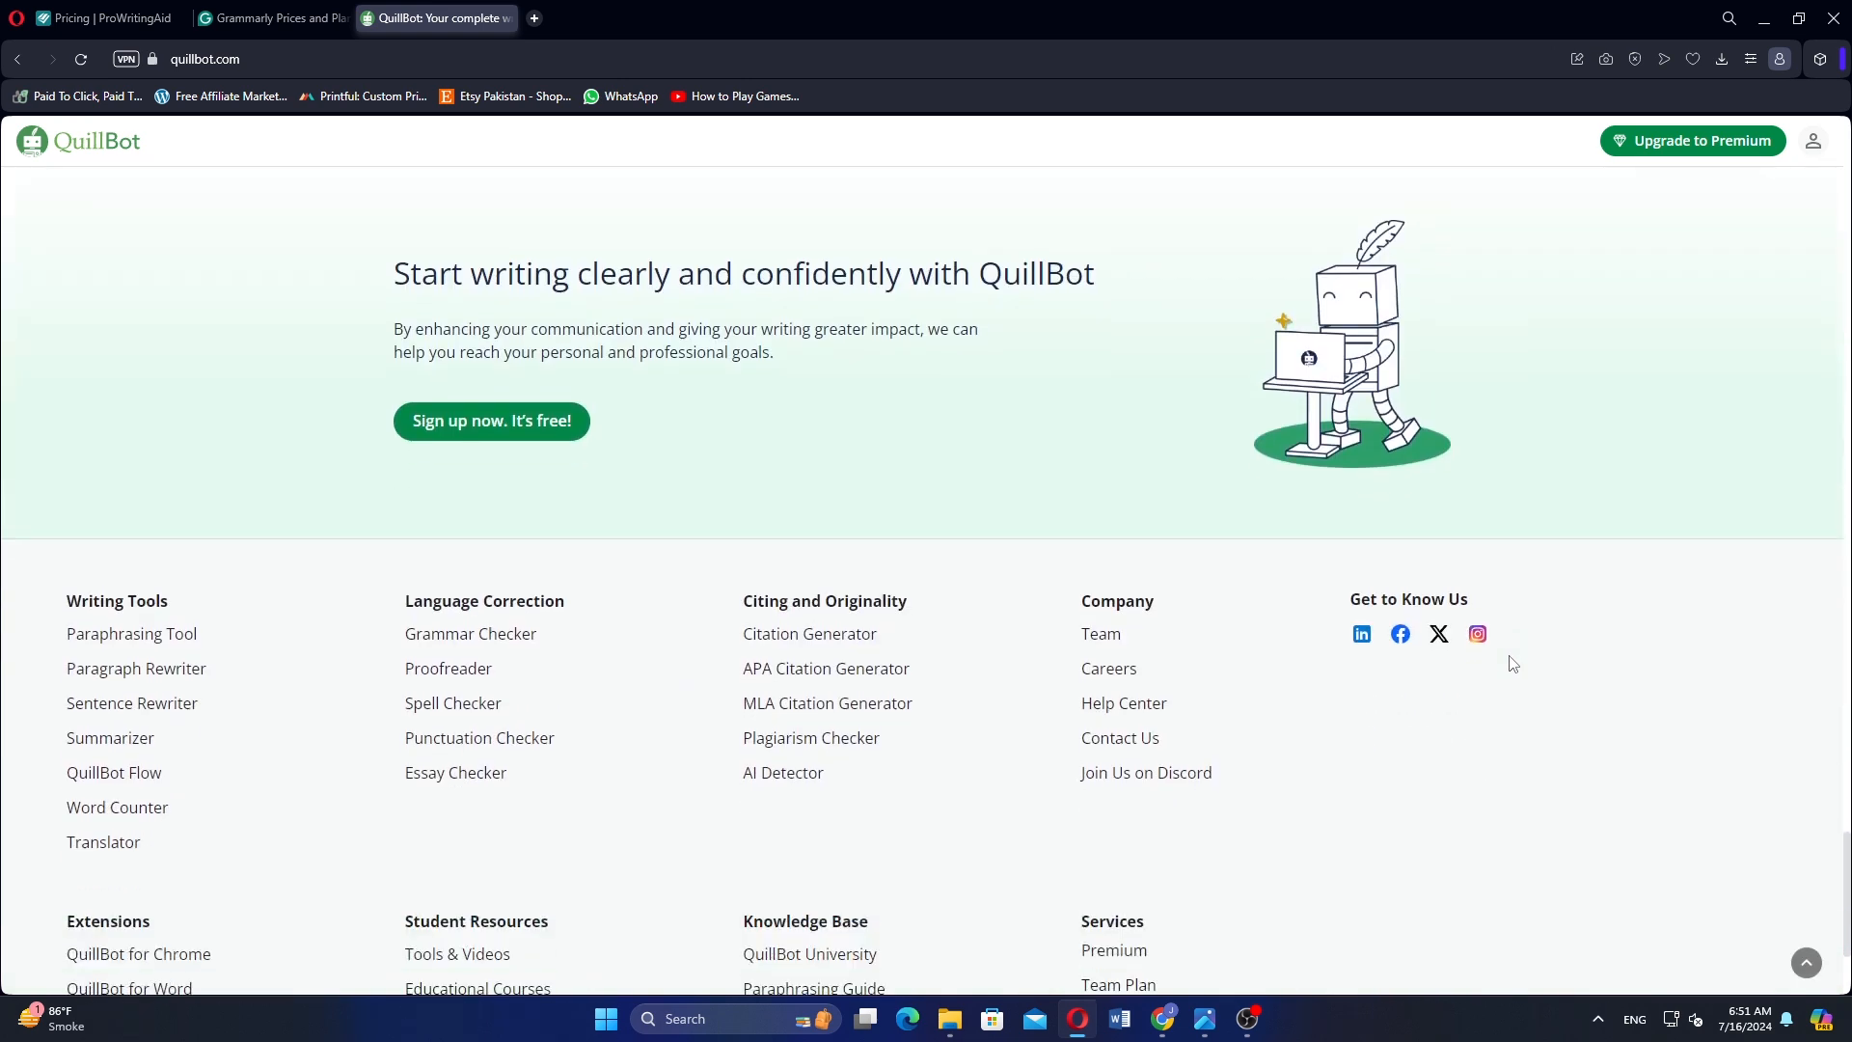
{"action": "scroll", "scroll_direction": "down", "scroll_amount": 3}
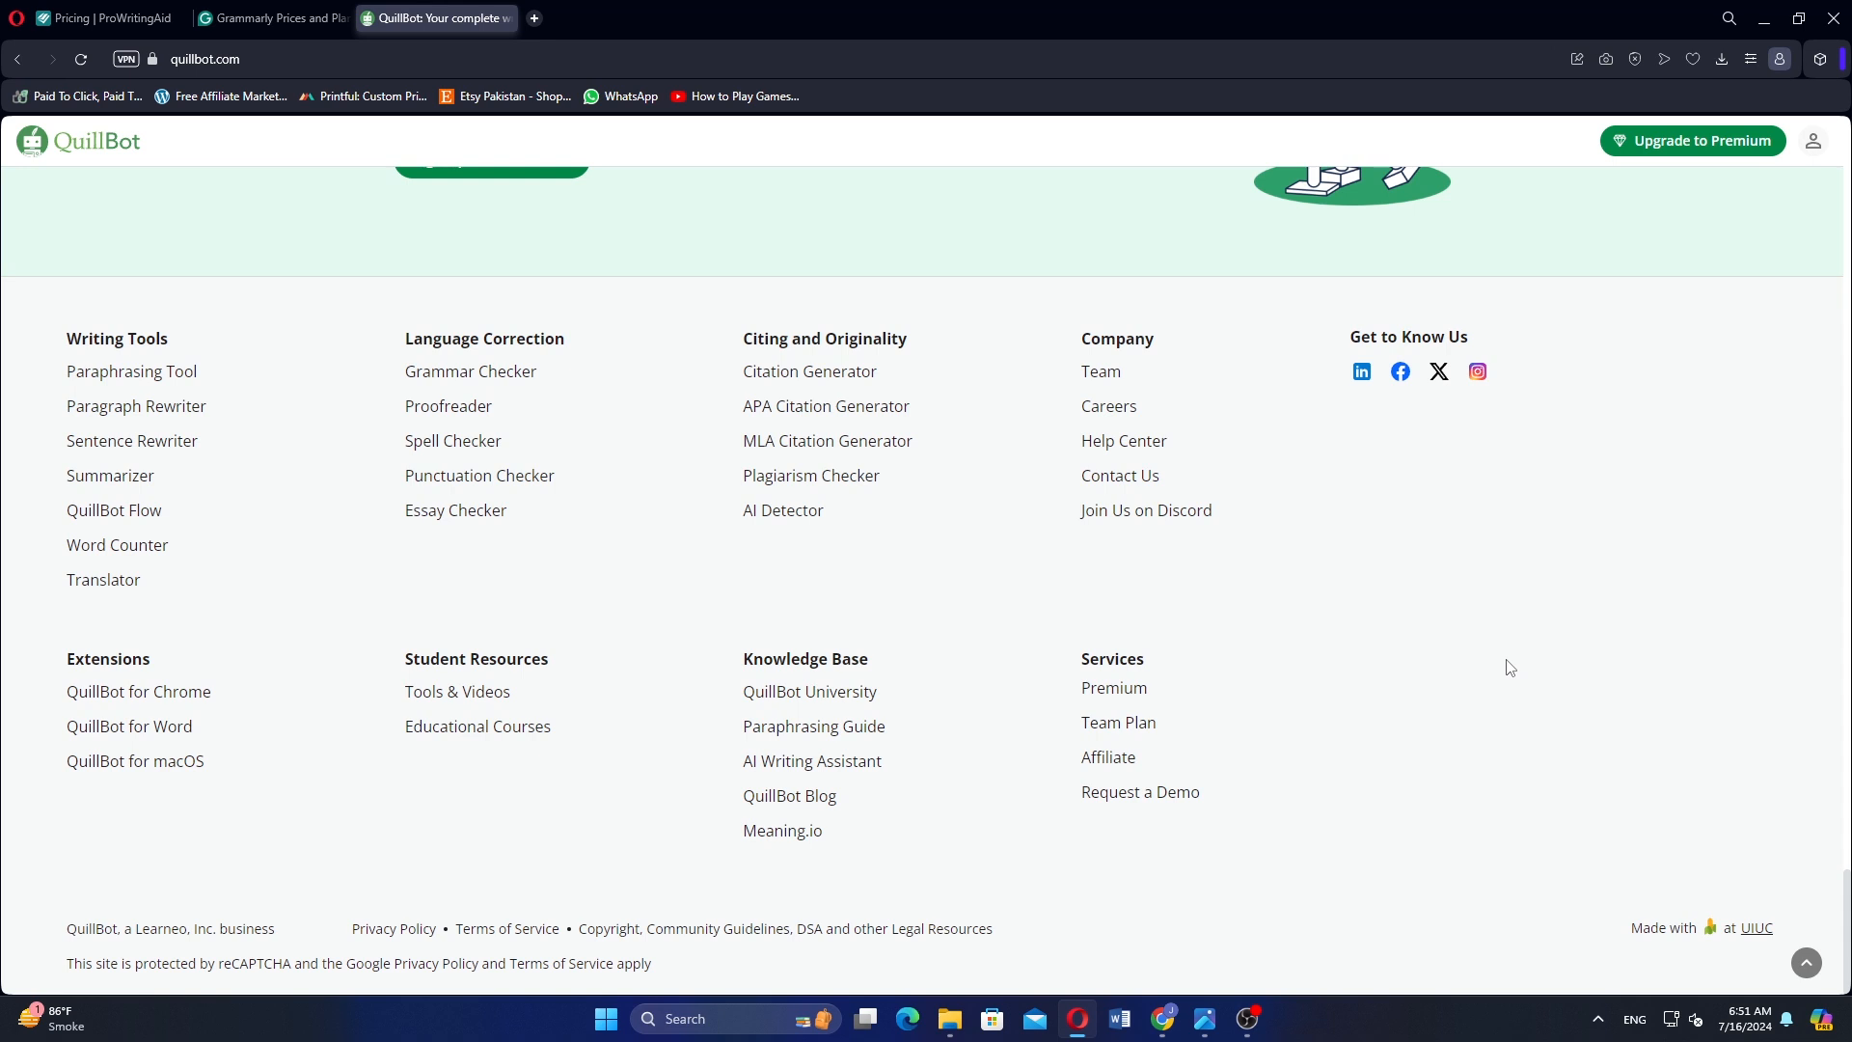
{"action": "mouse_move", "coordinate": [1493, 668]}
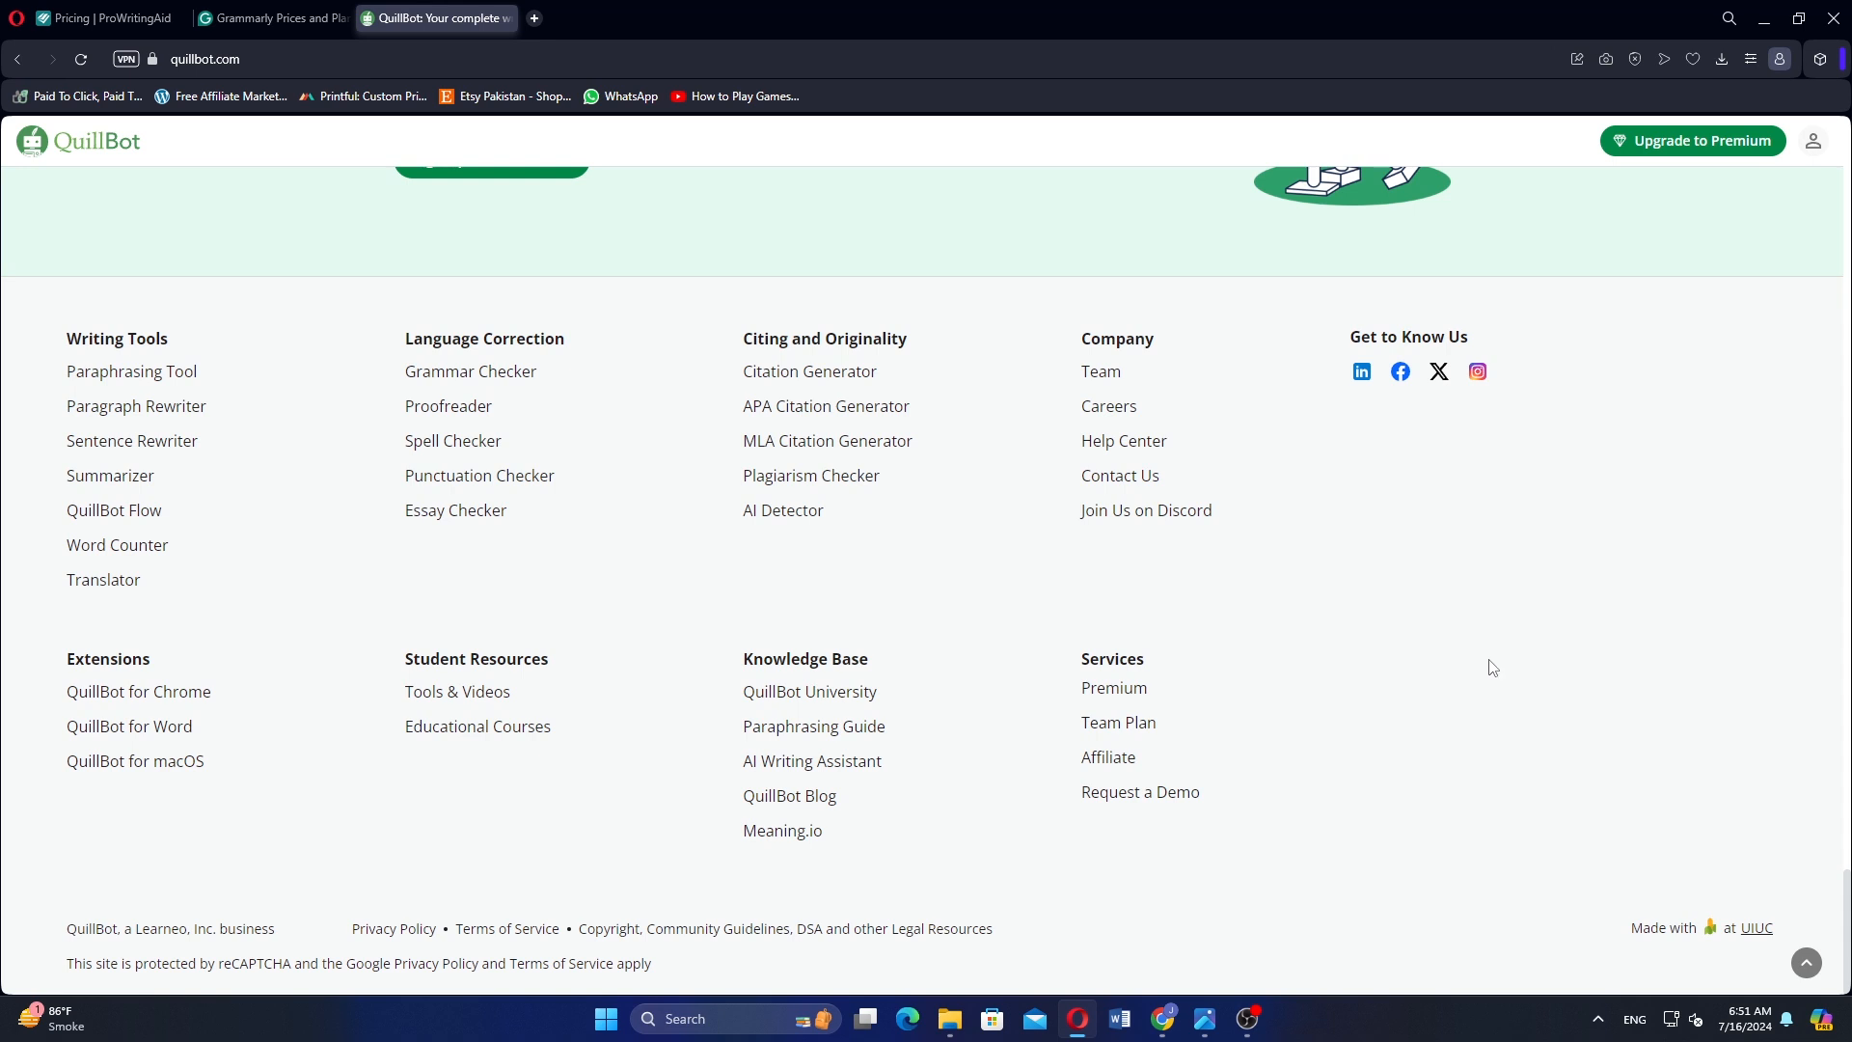
{"action": "mouse_move", "coordinate": [1487, 665]}
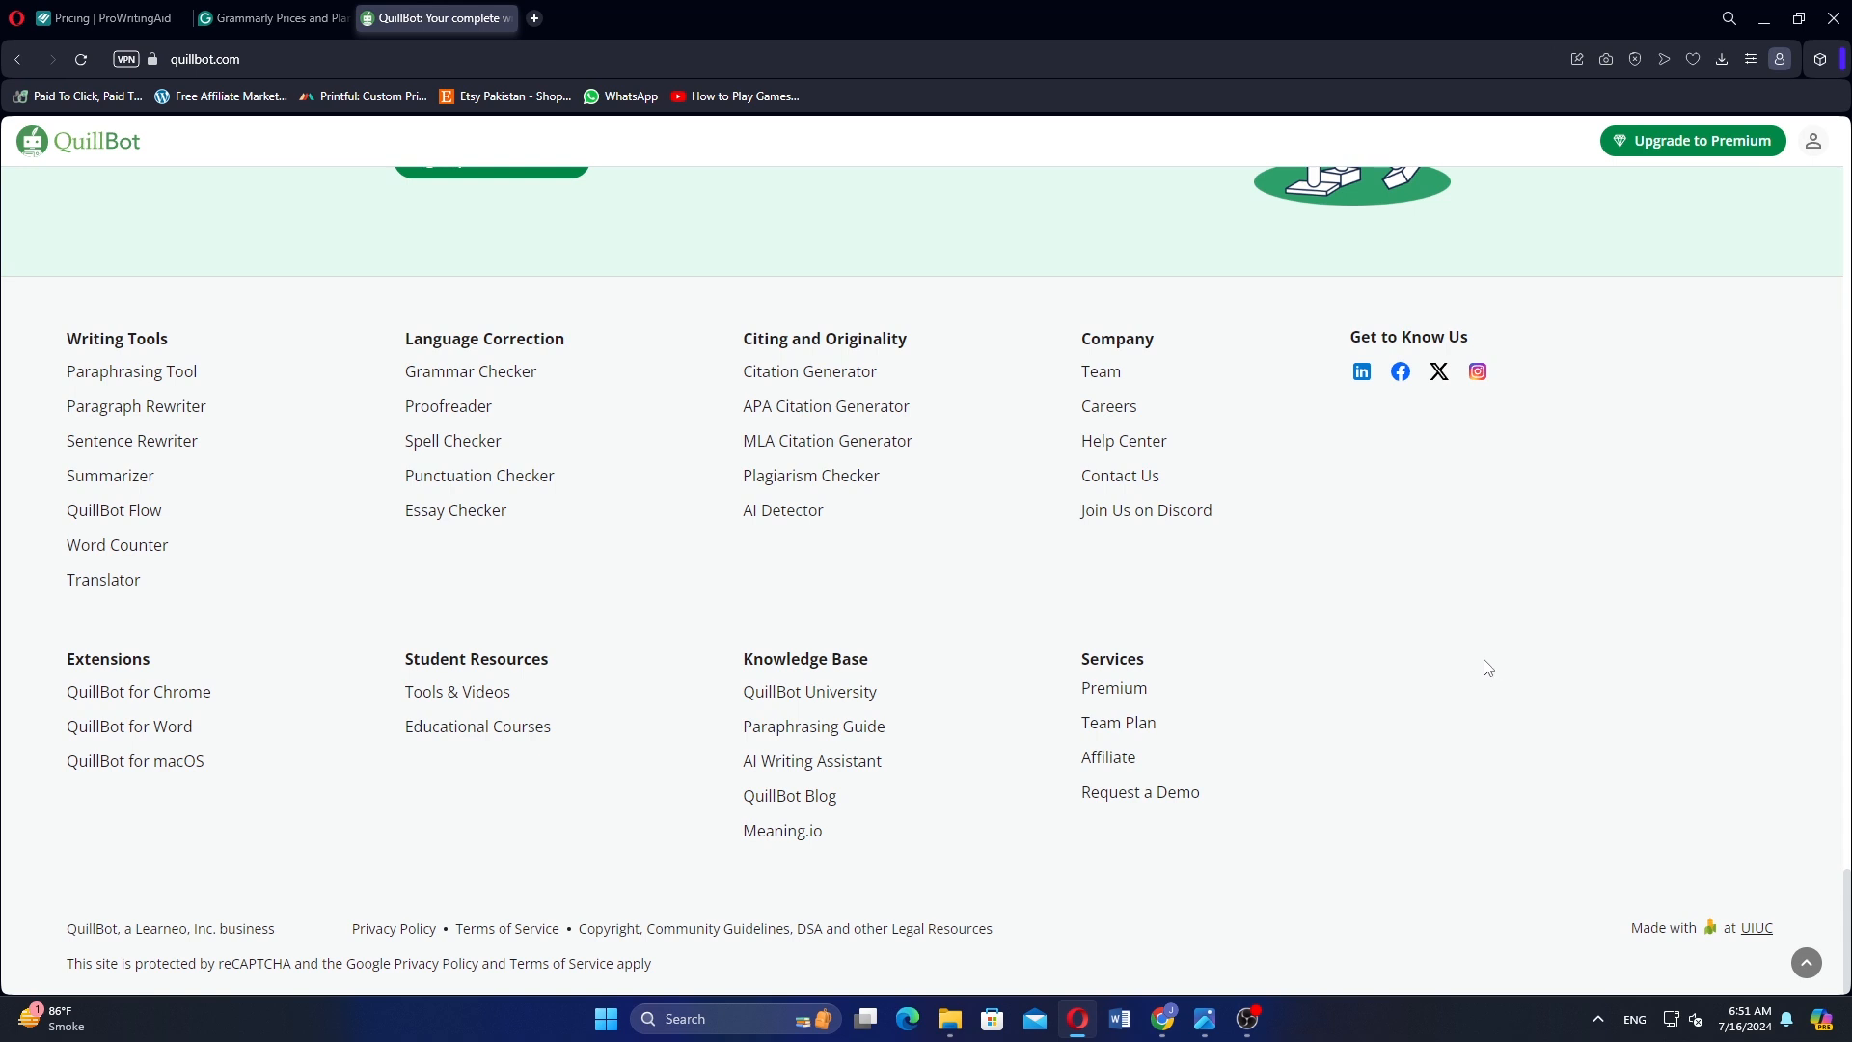